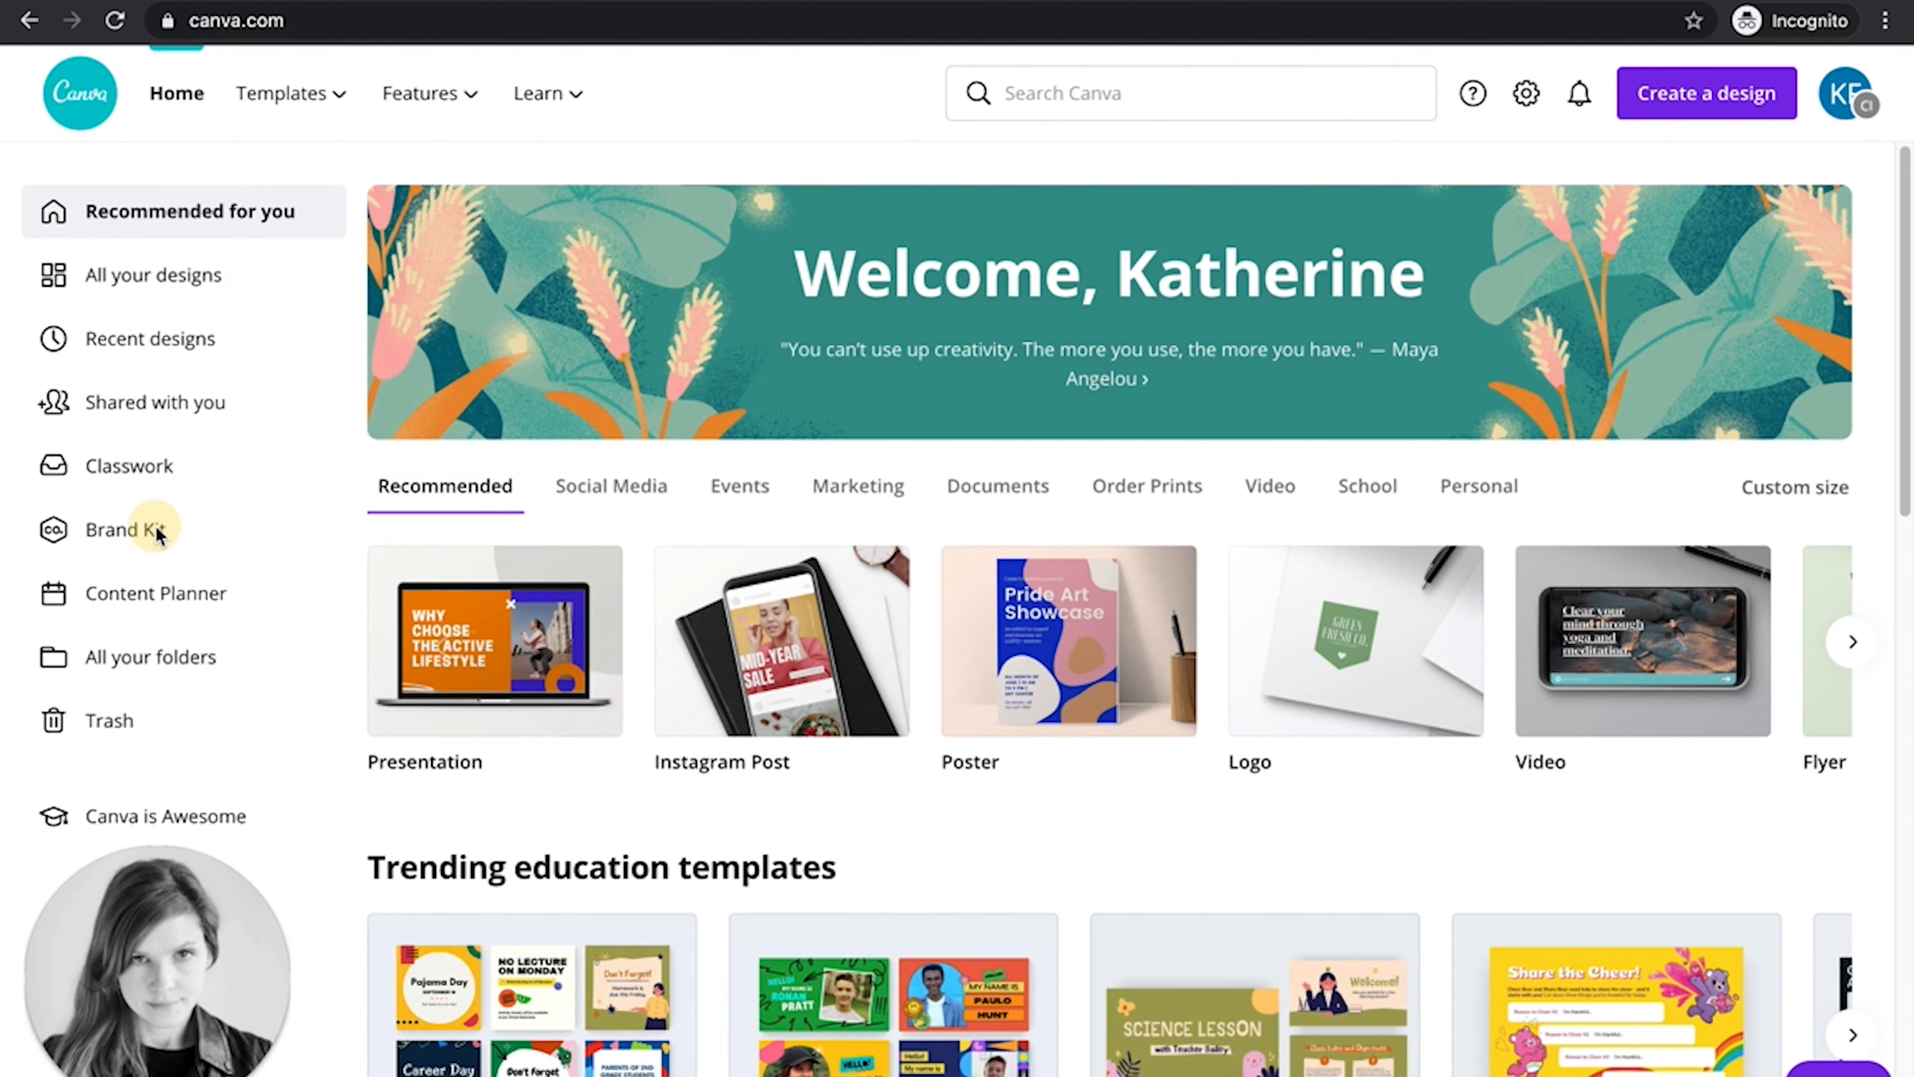
# Step: Go to the student account's Brand Kit page, still empty of logos, colours and fonts
pyautogui.click(126, 528)
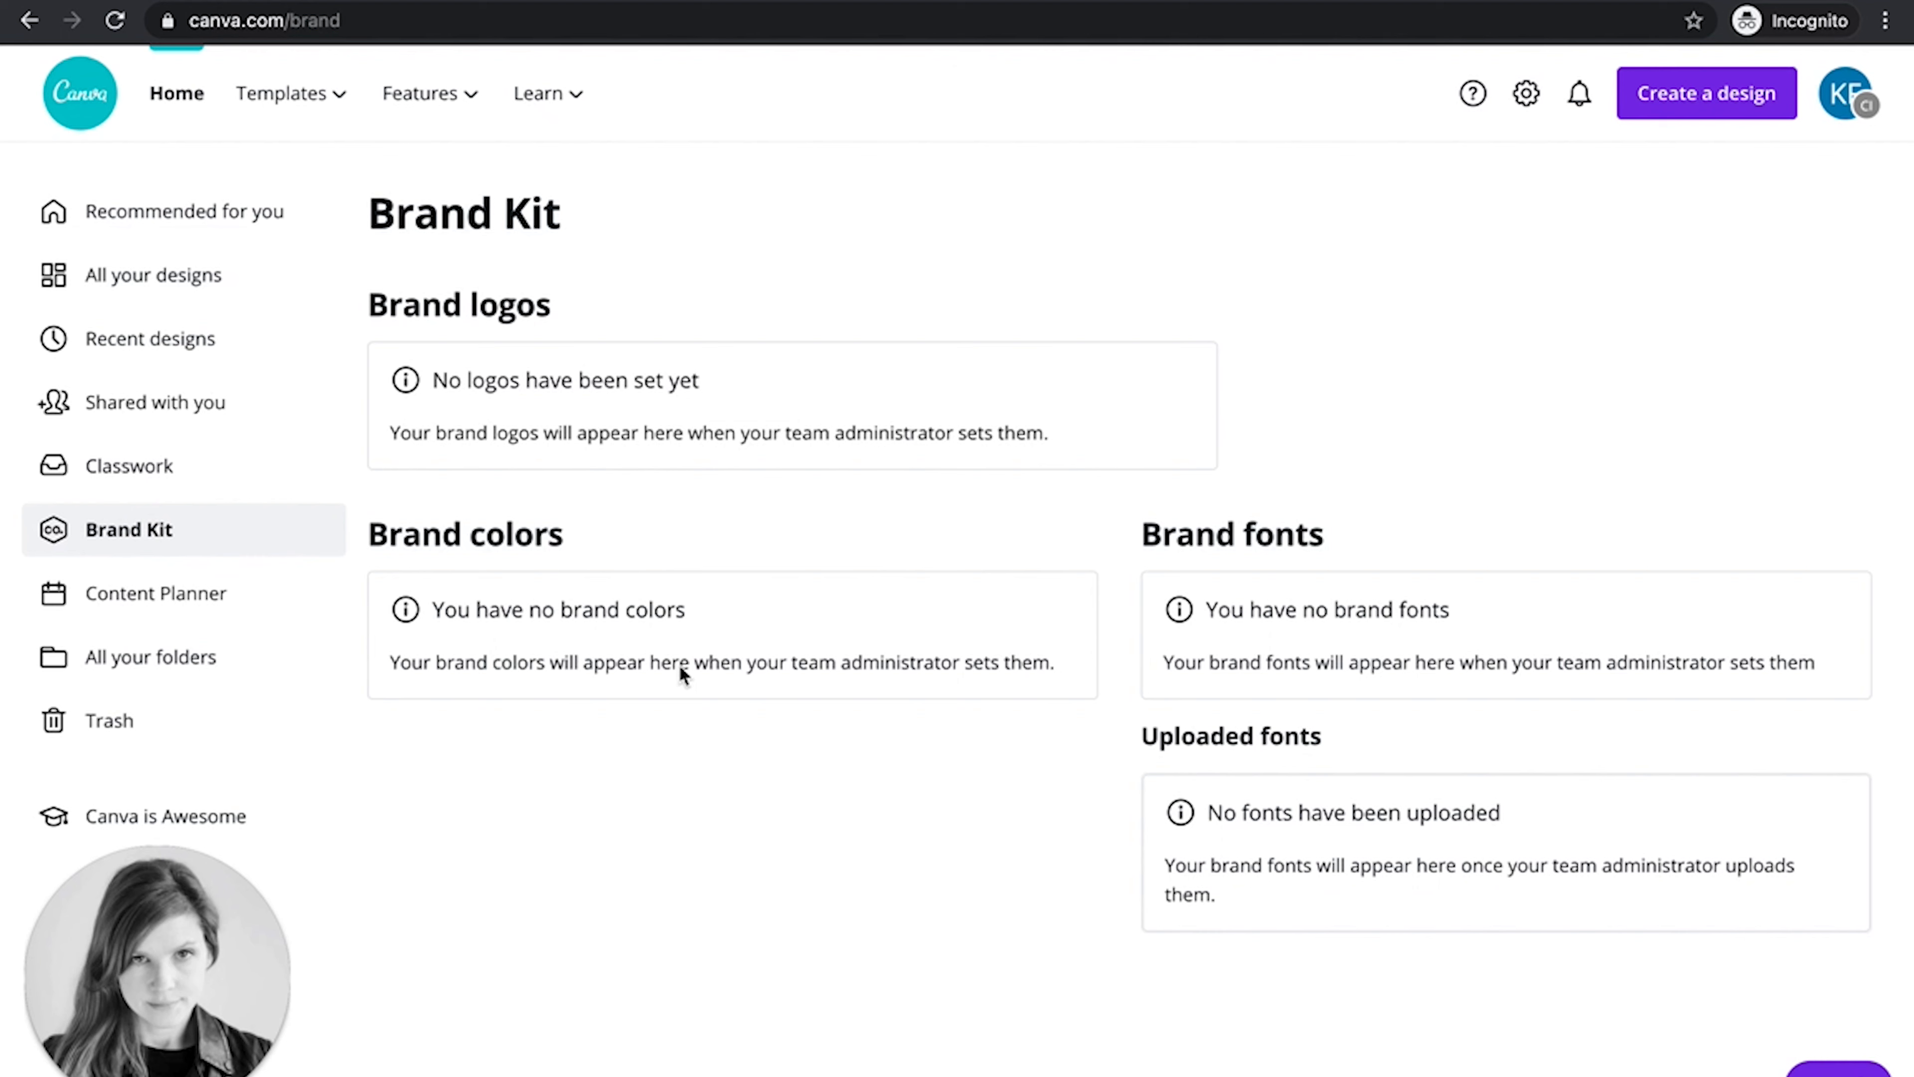
pyautogui.moveTo(780, 680)
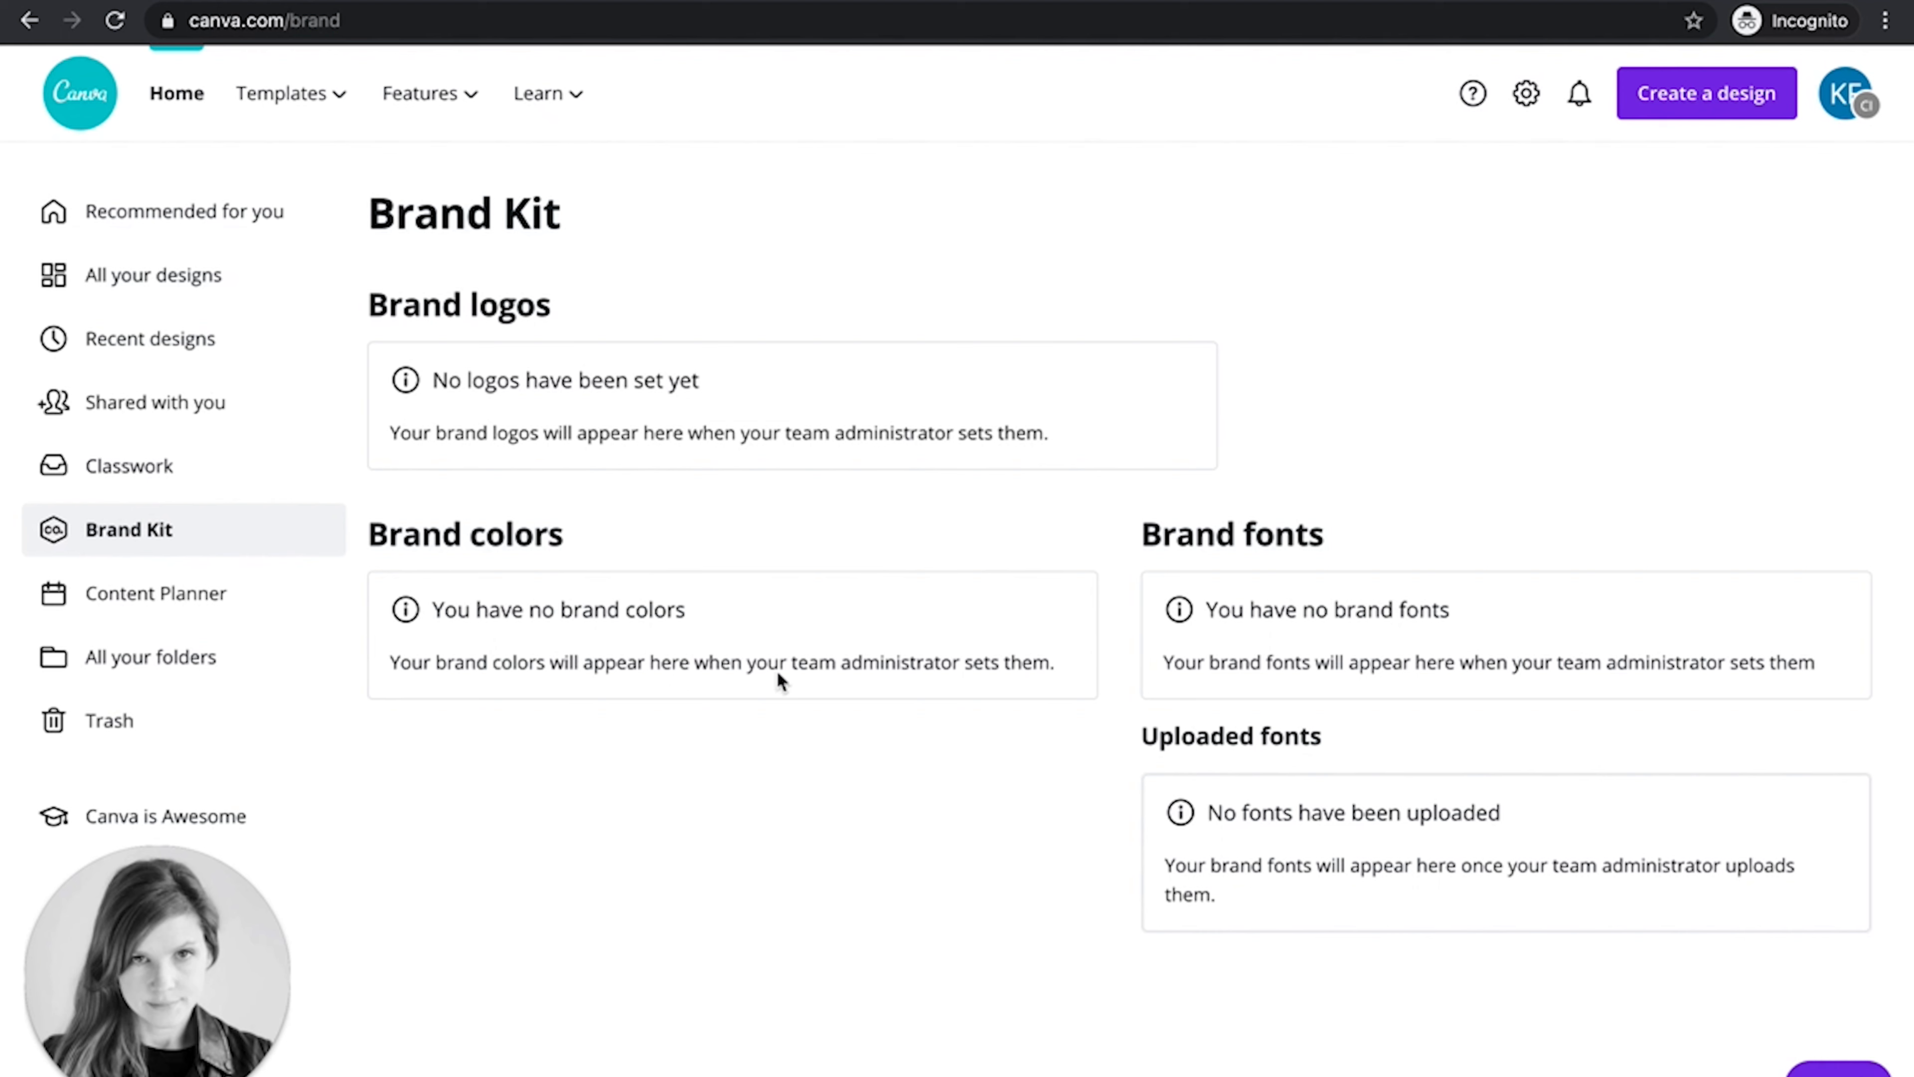
pyautogui.moveTo(838, 680)
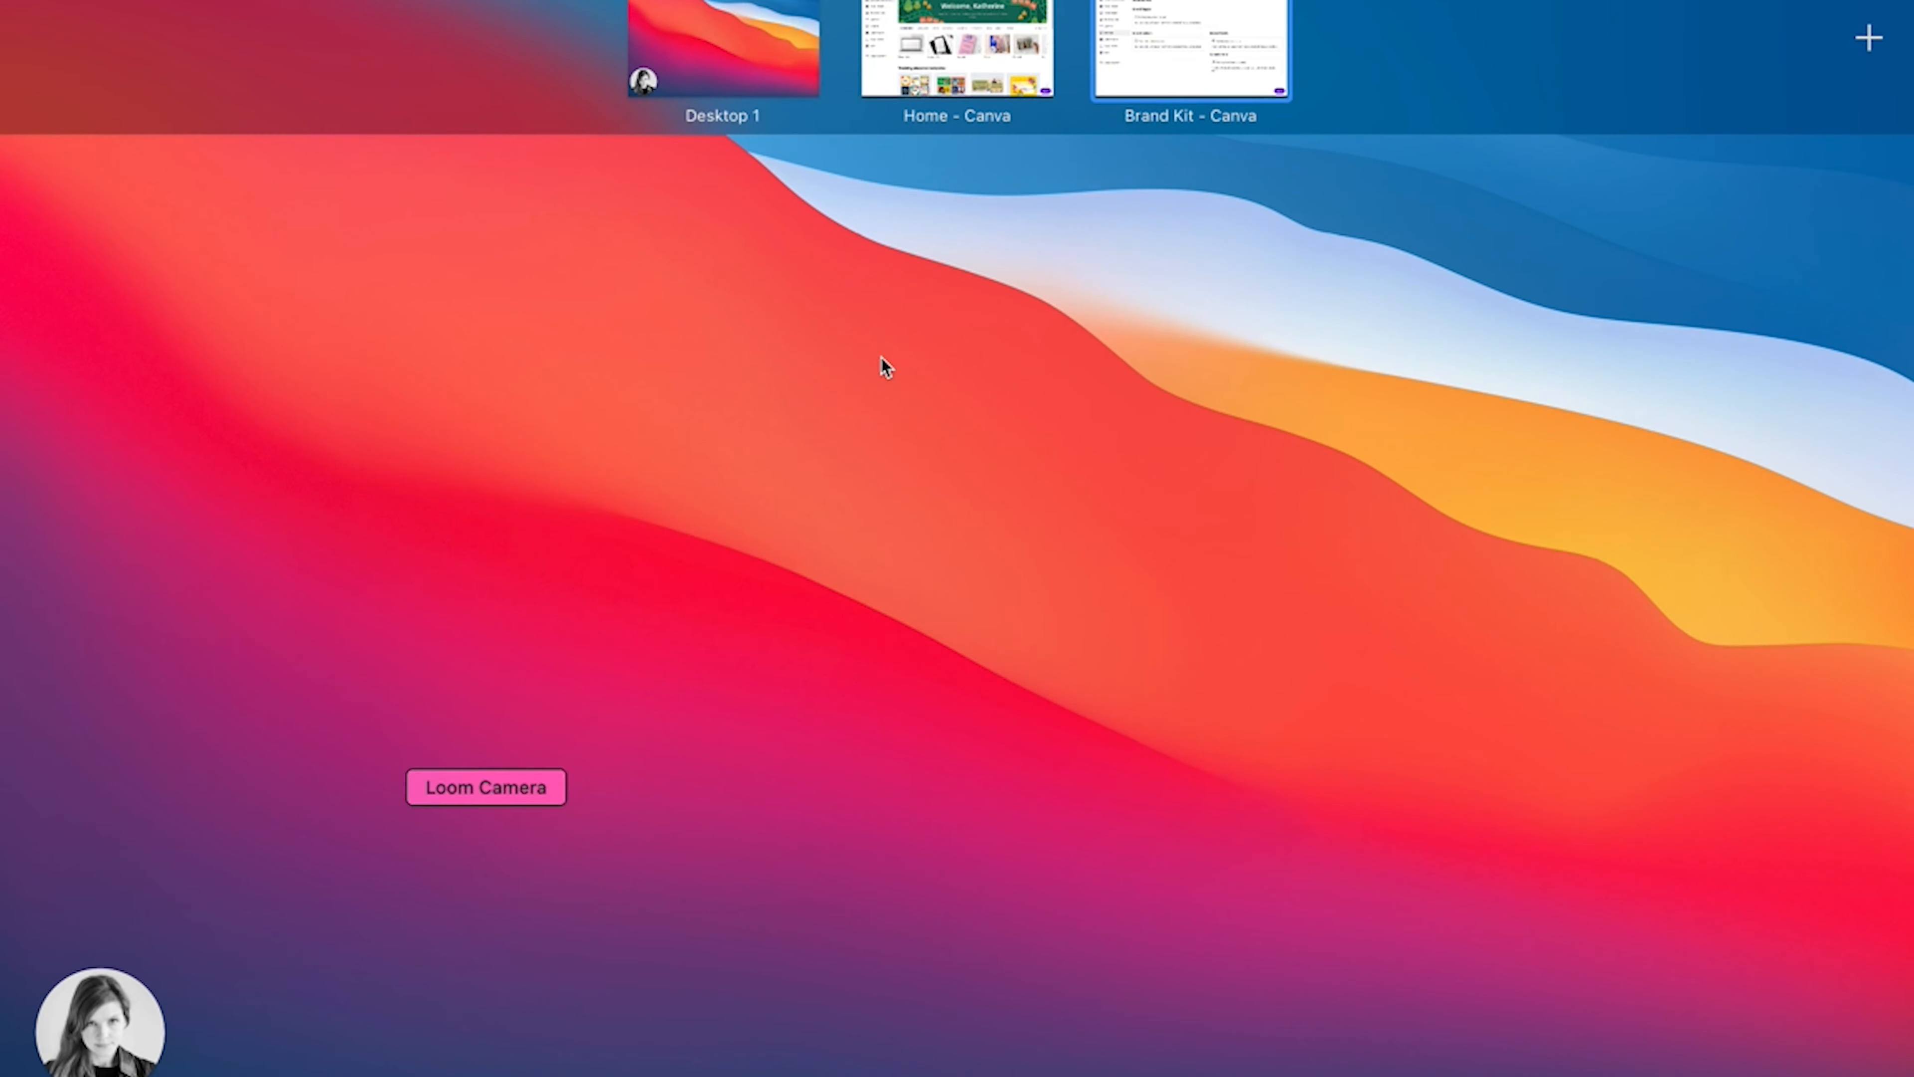
# Step: Switch to the teacher's Canva window and go to its Brand Kit page
pyautogui.click(957, 47)
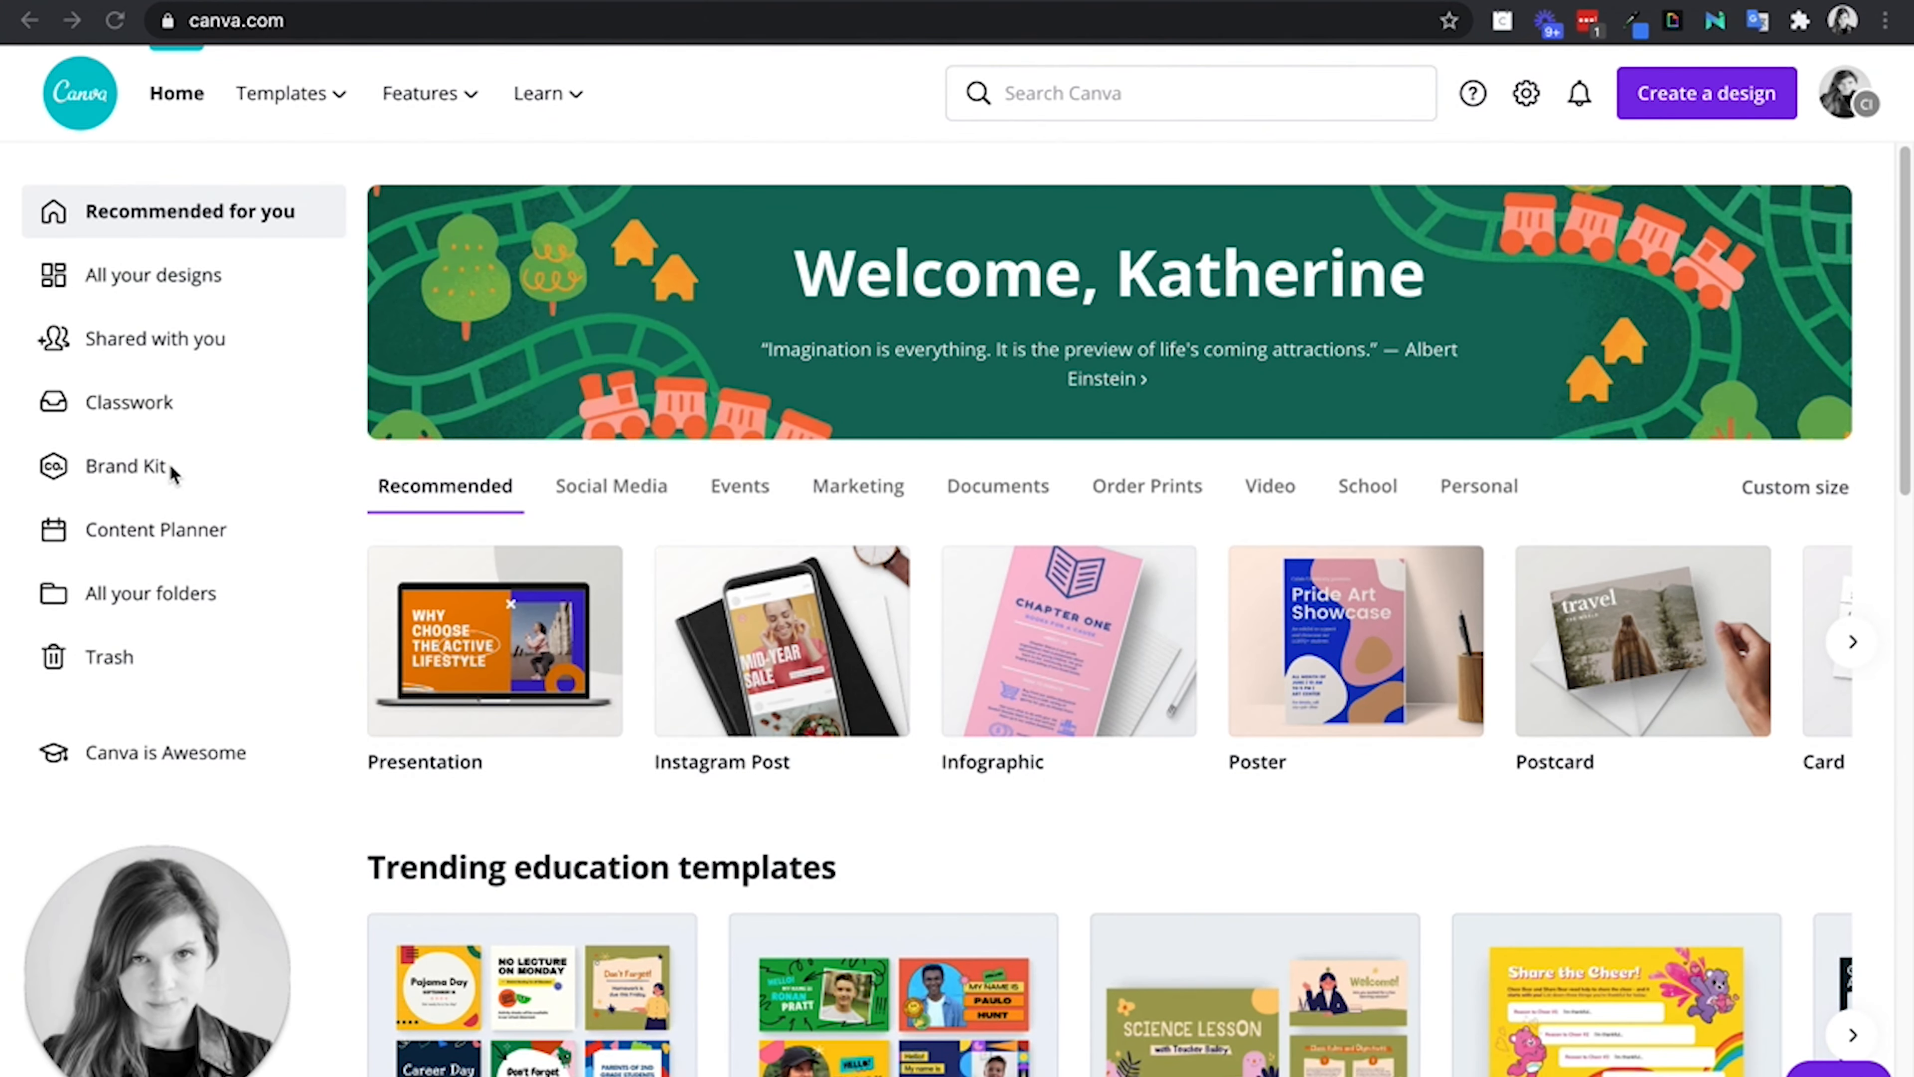
pyautogui.click(127, 467)
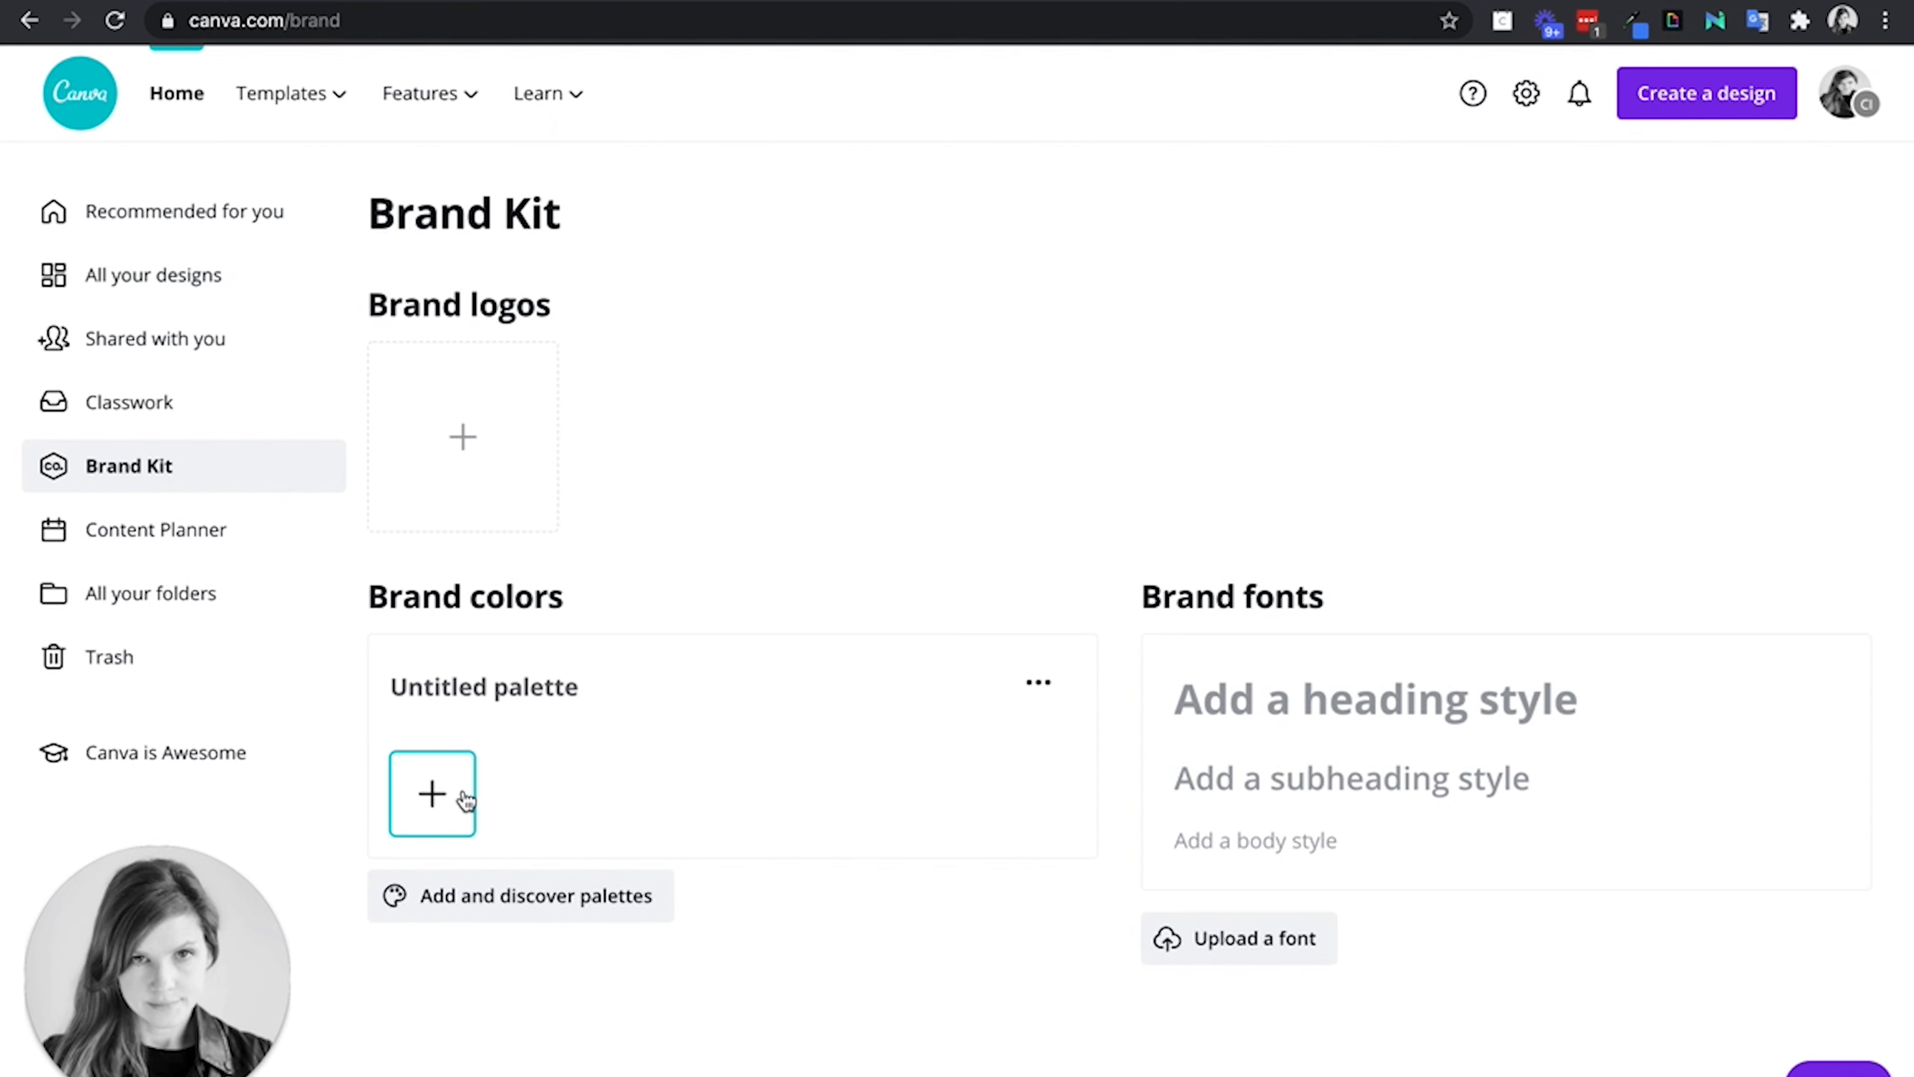
pyautogui.click(430, 794)
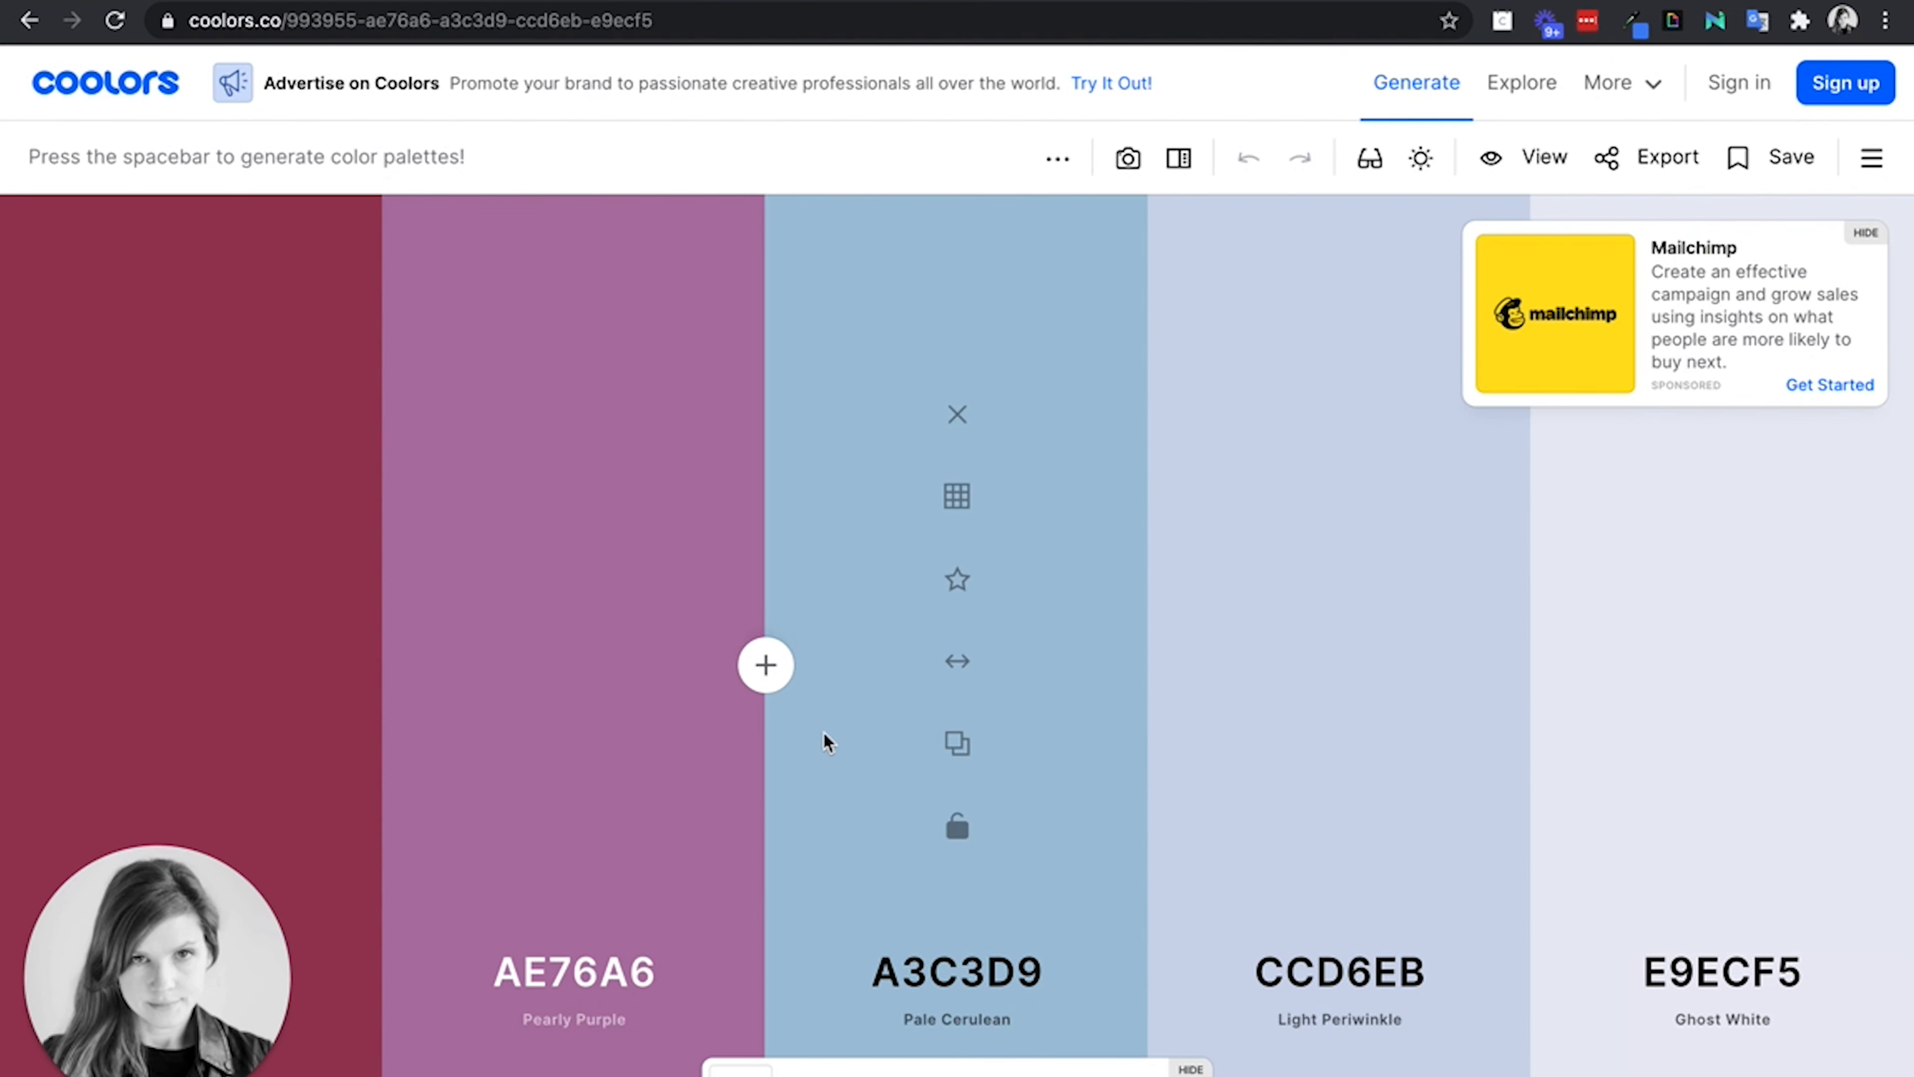
# Step: Select Pale Cerulean's hex code A3C3D9 and lock the colour
pyautogui.click(956, 972)
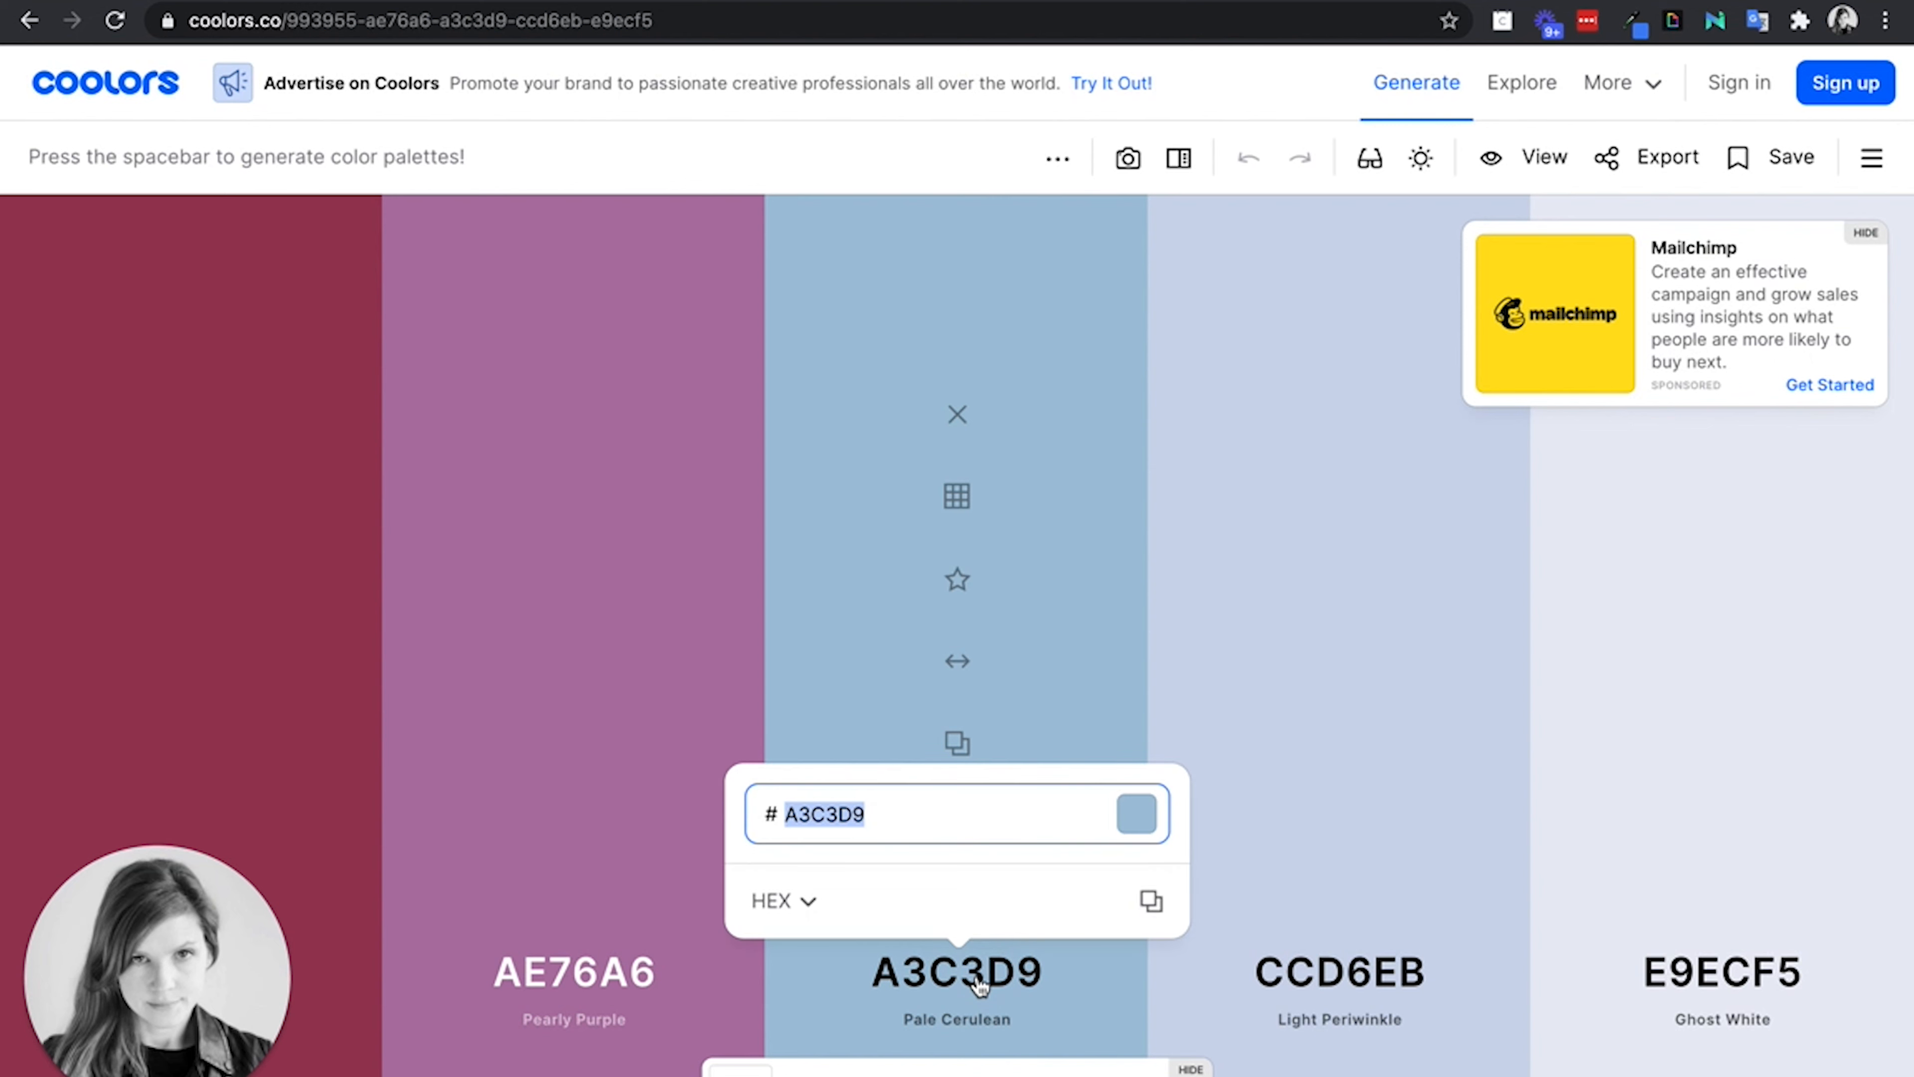
pyautogui.click(1018, 815)
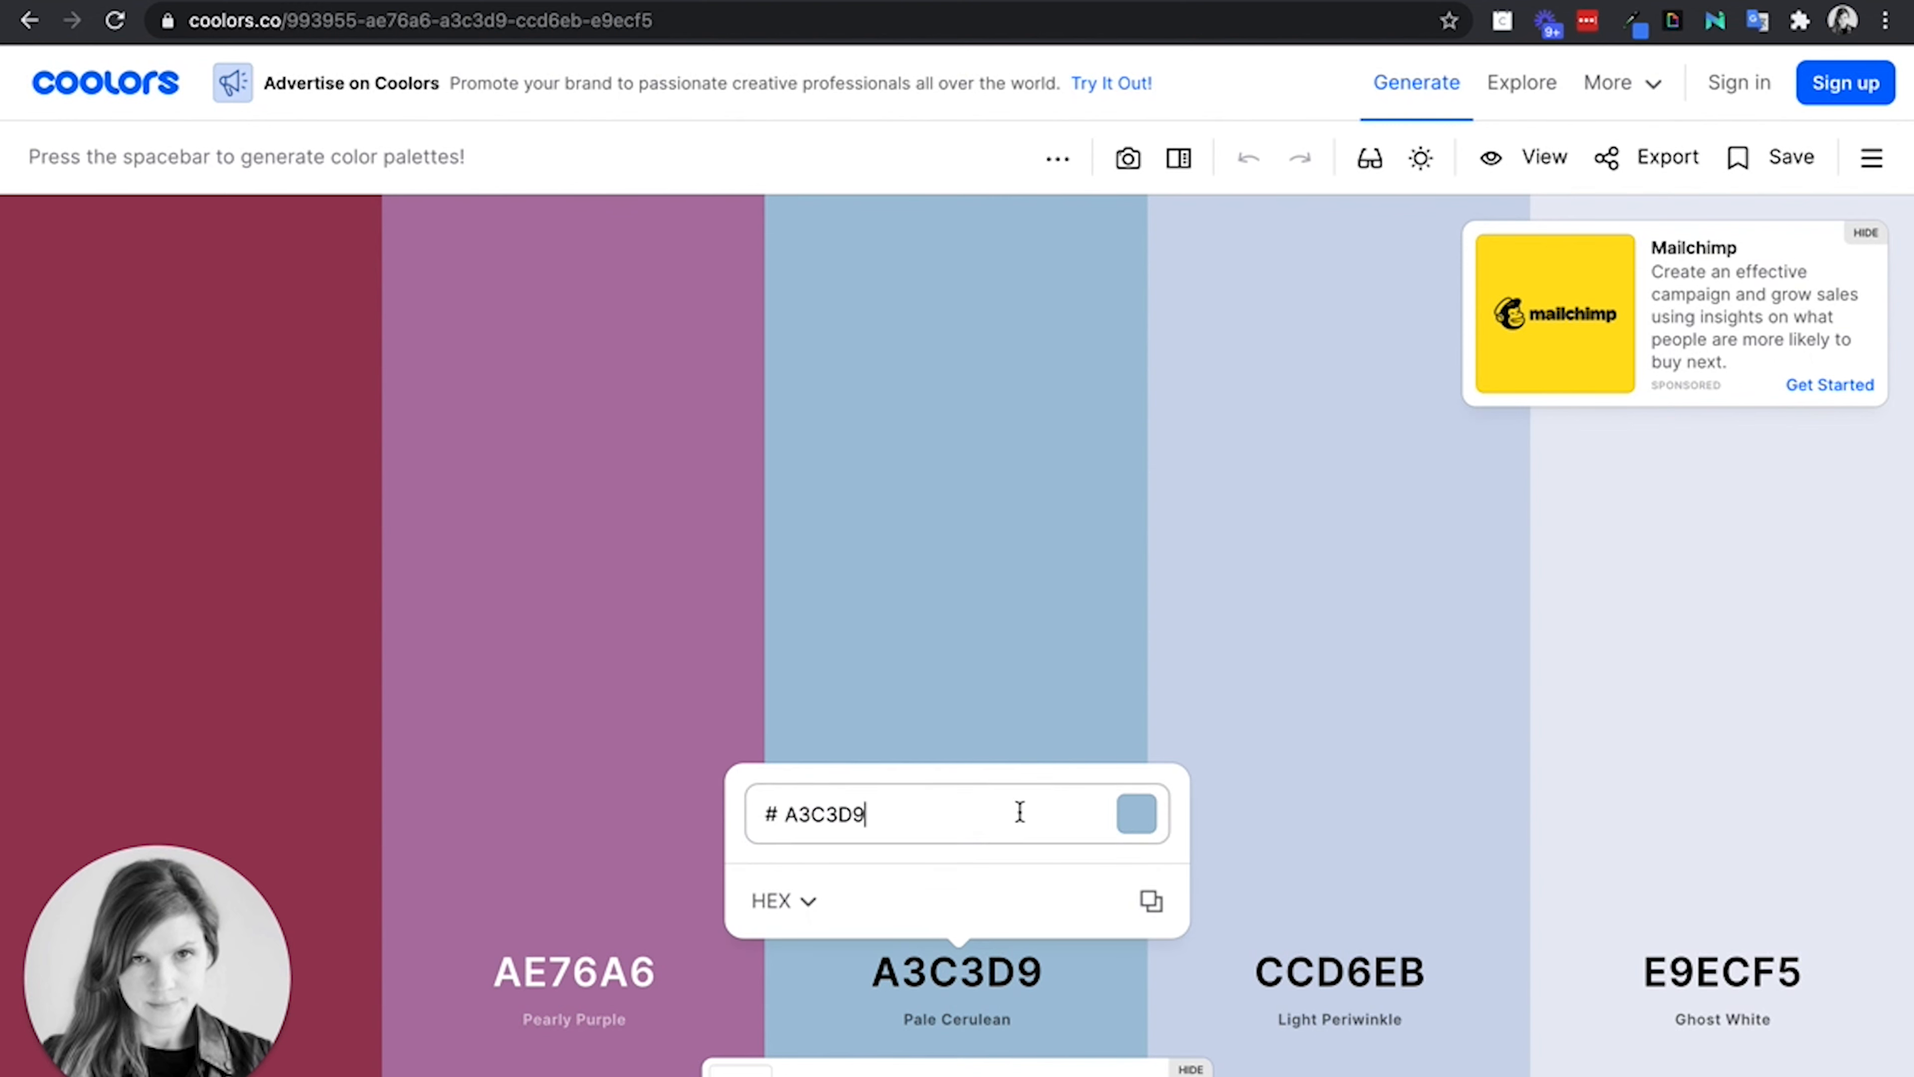
pyautogui.tripleClick(864, 814)
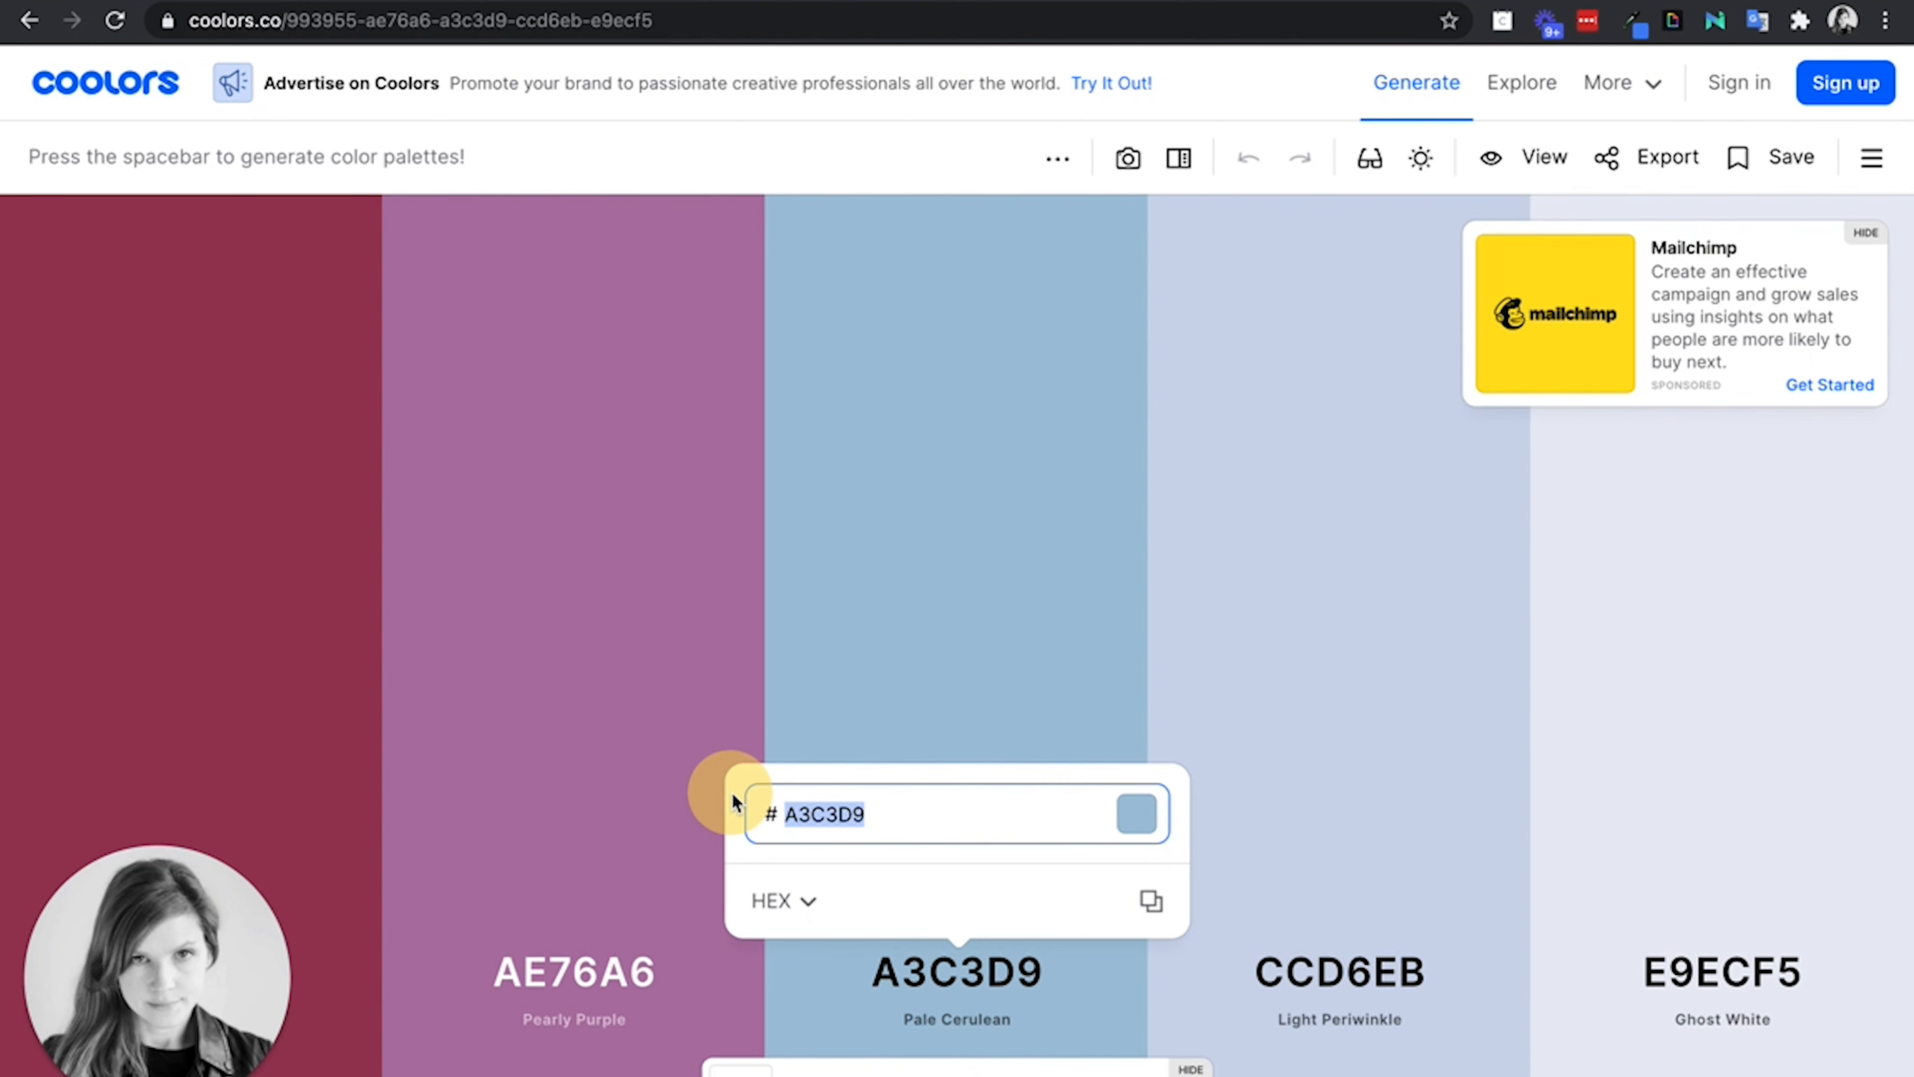
pyautogui.click(1008, 924)
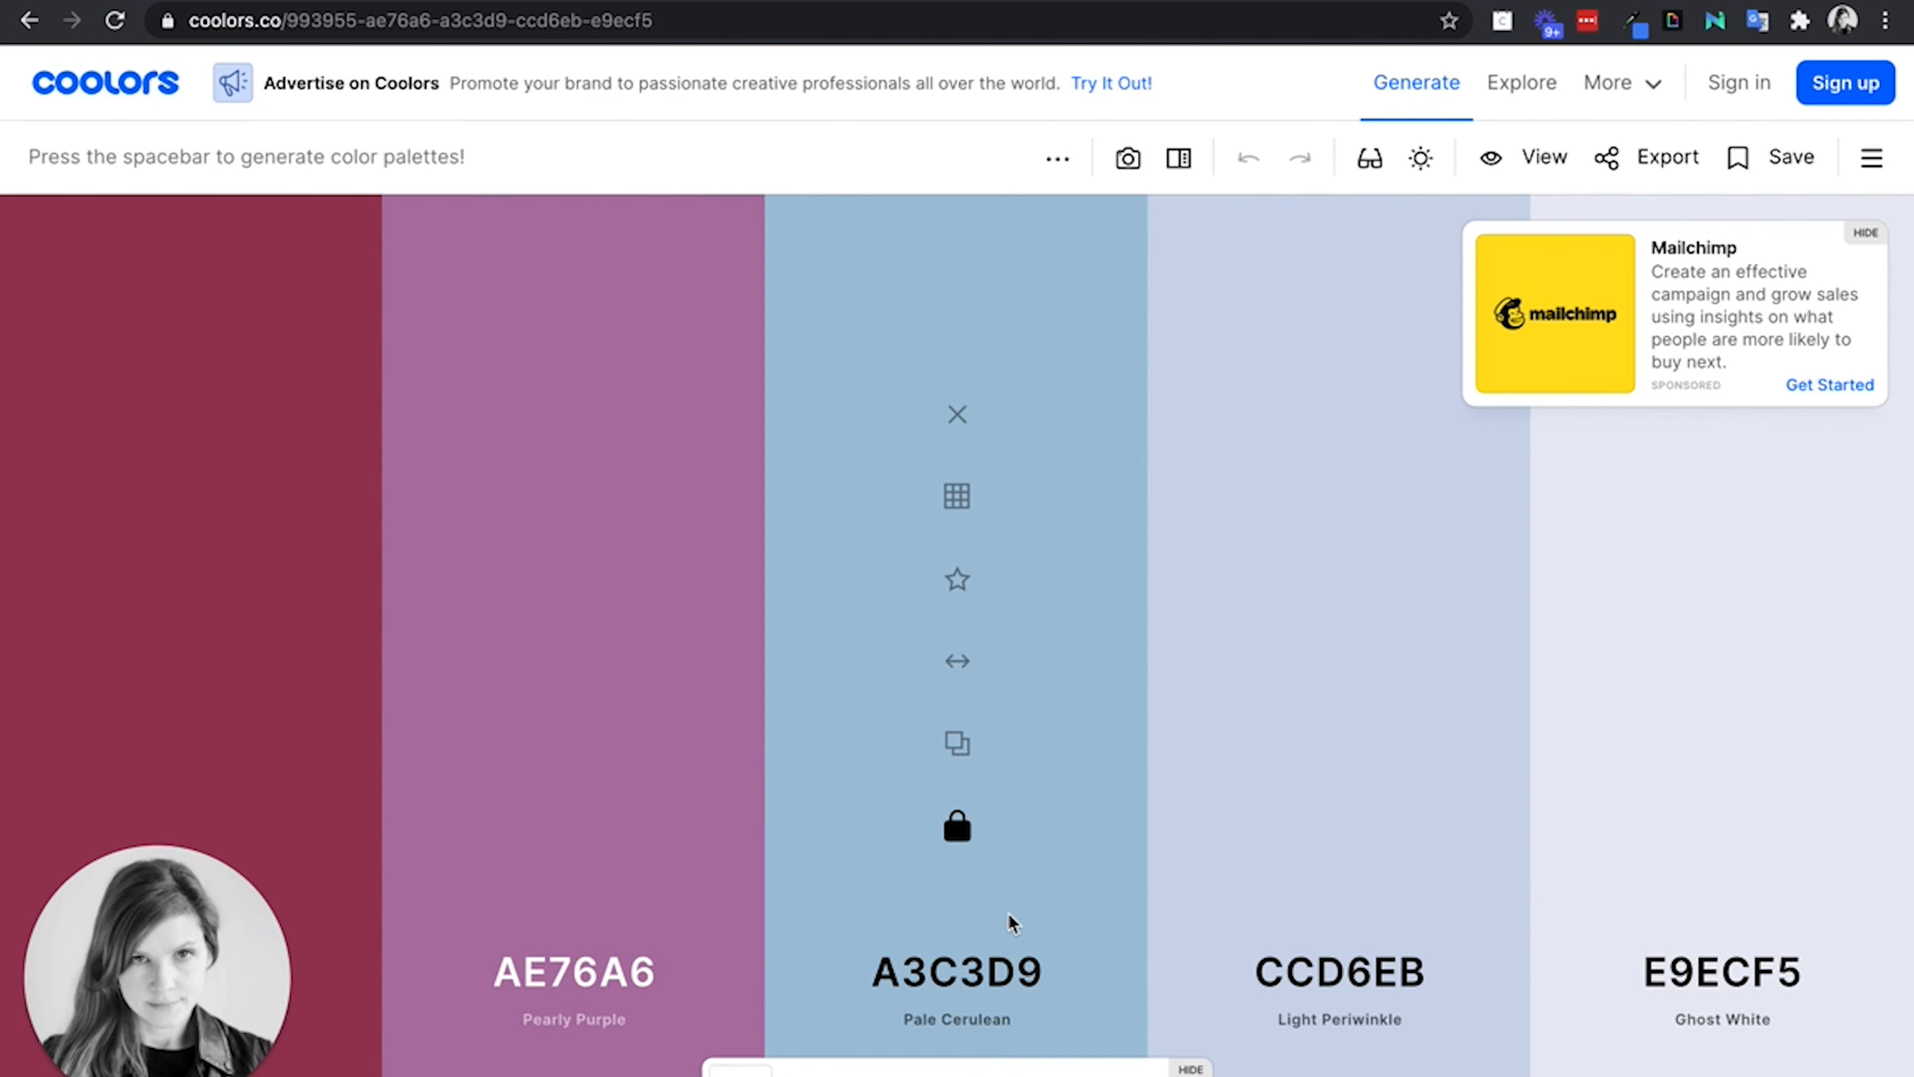
# Step: Regenerate the Coolors palette four times, keeping the locked colours, ending with Bitter Lemon C2E812
pyautogui.press('space')
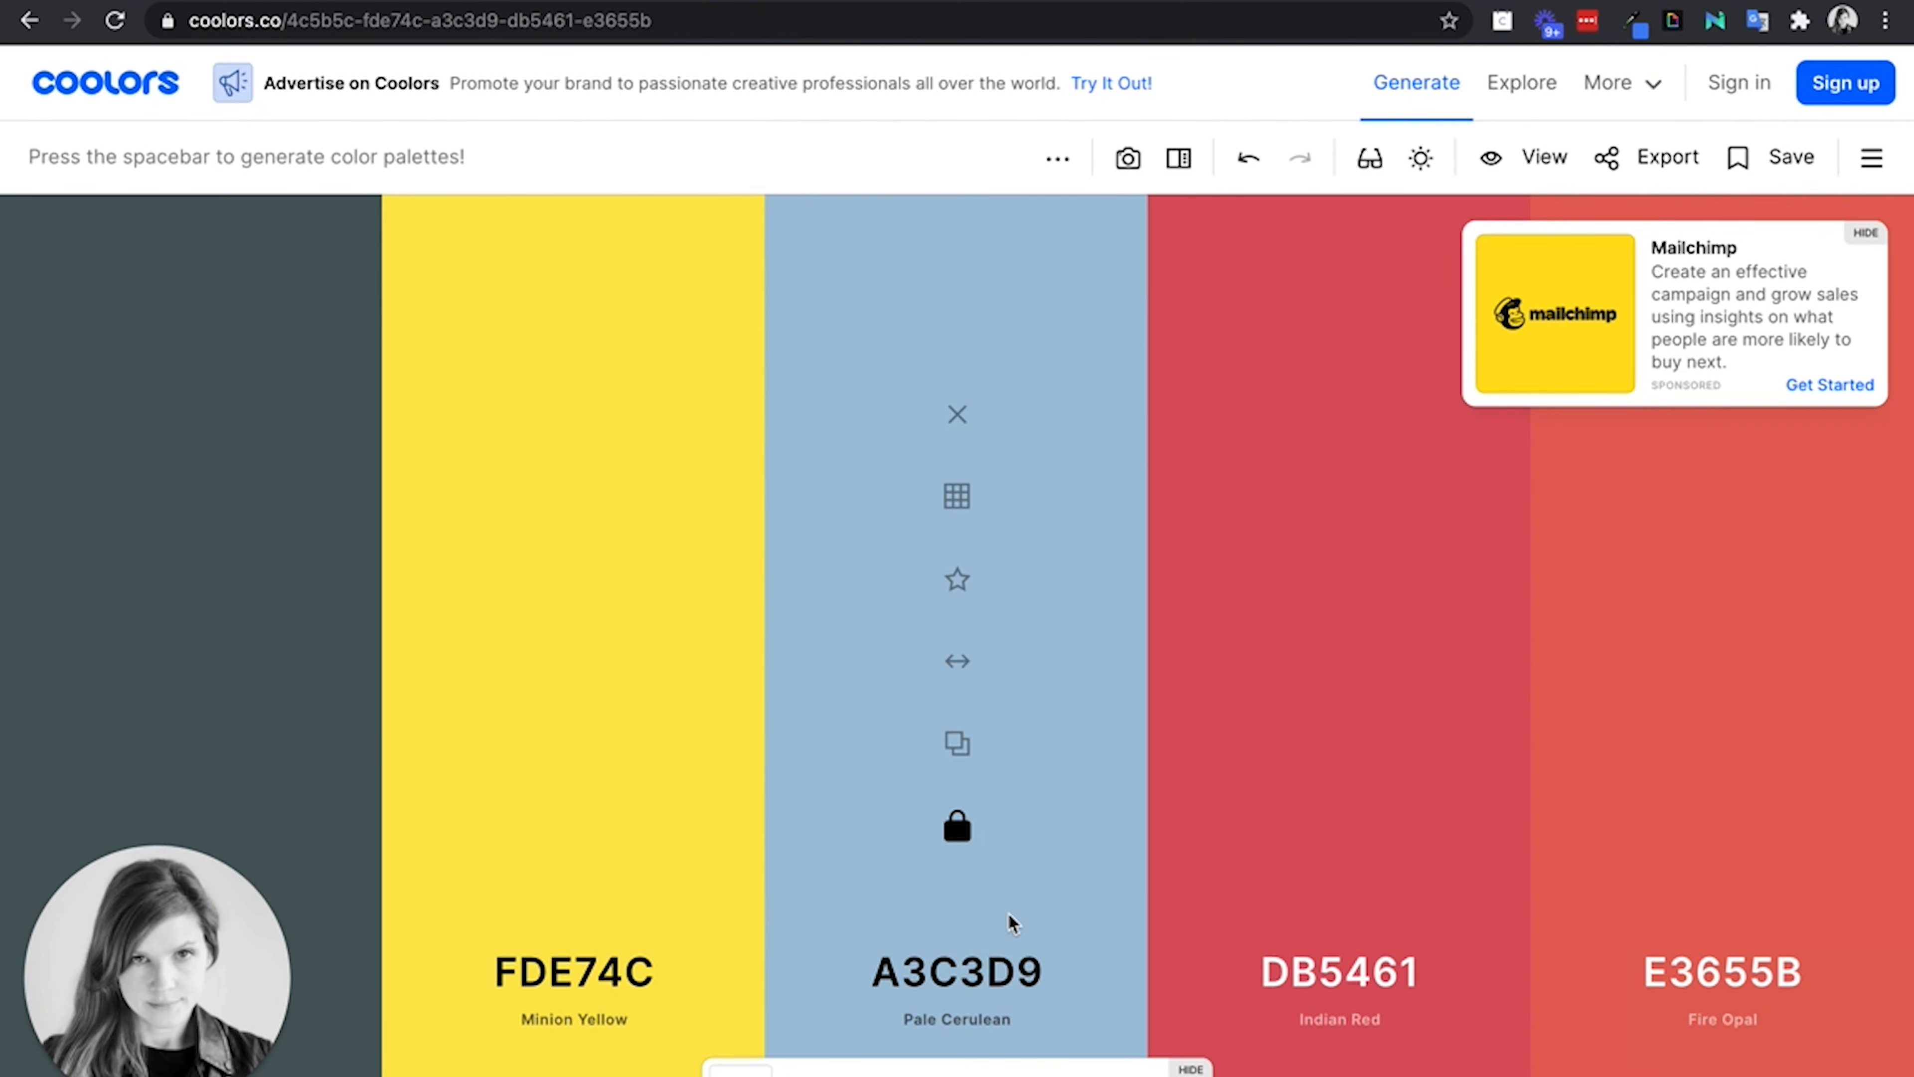
pyautogui.press('space')
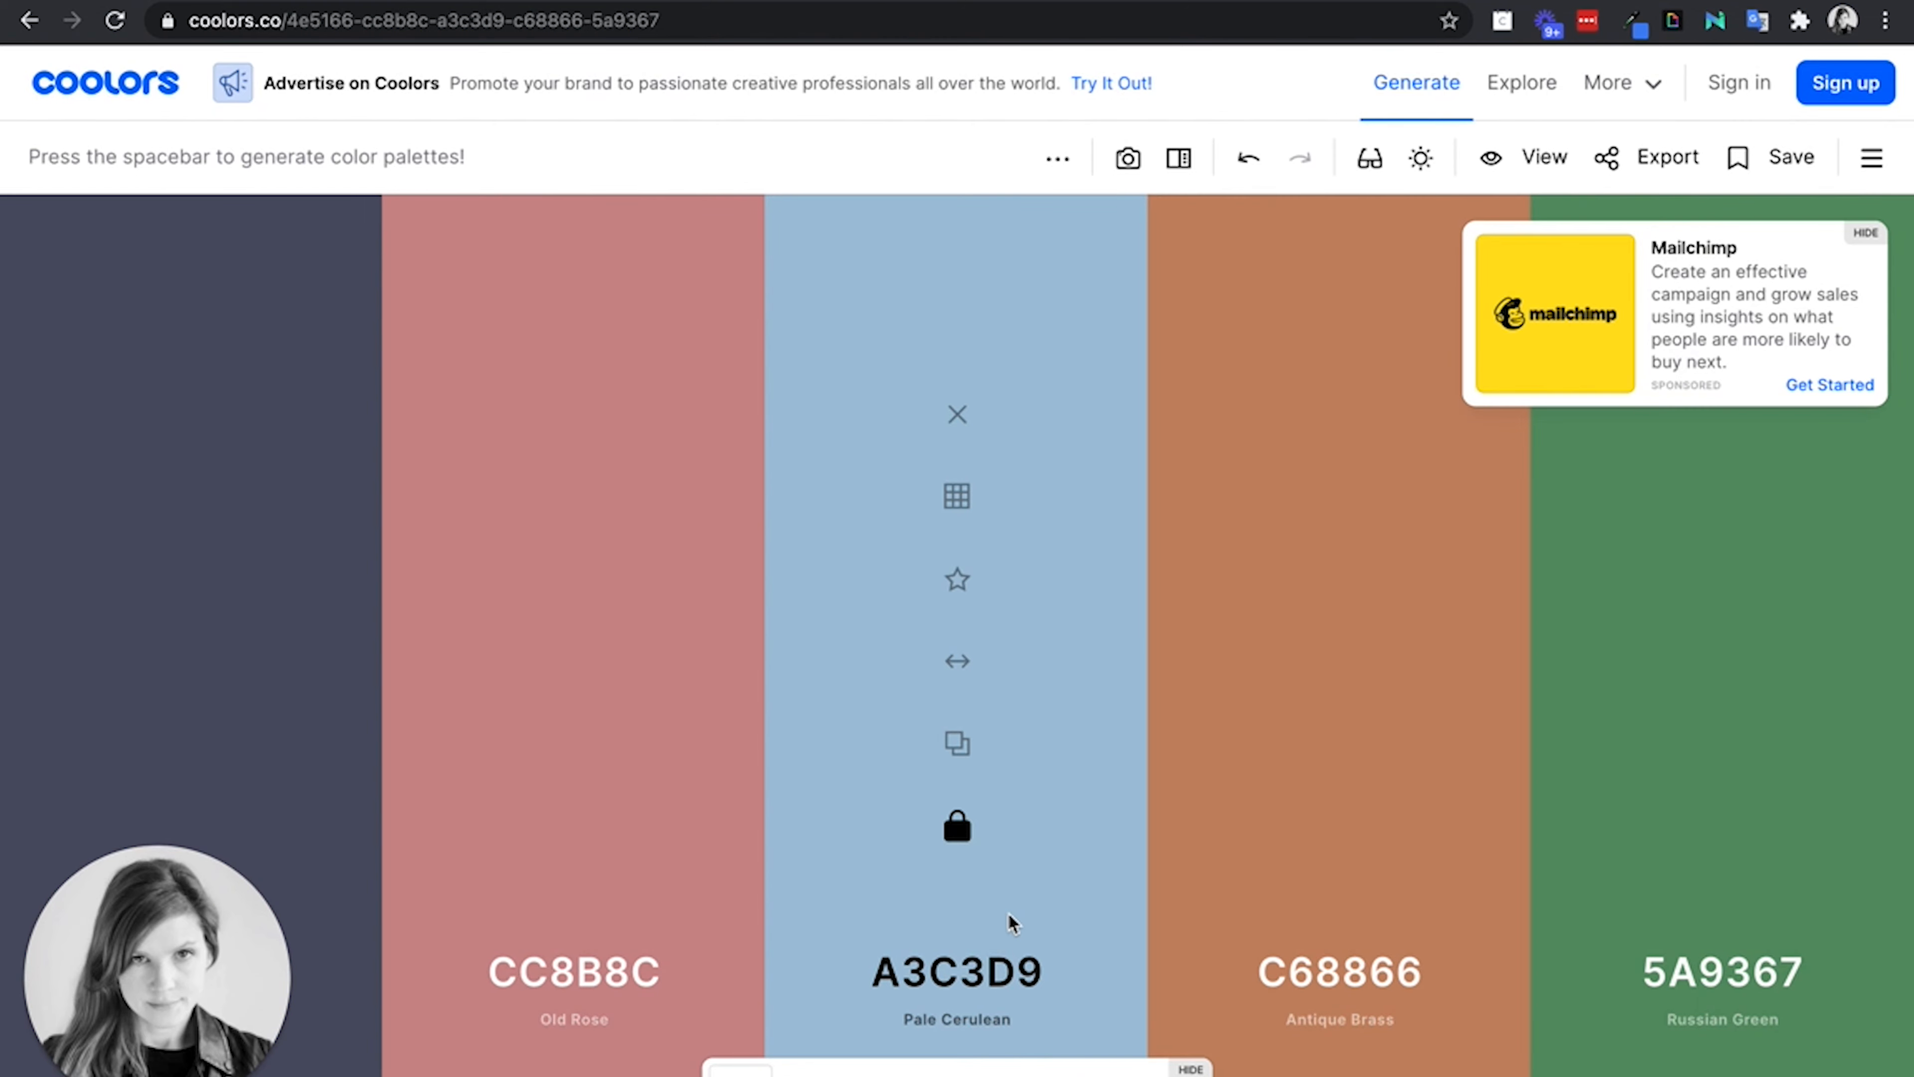
pyautogui.press('space')
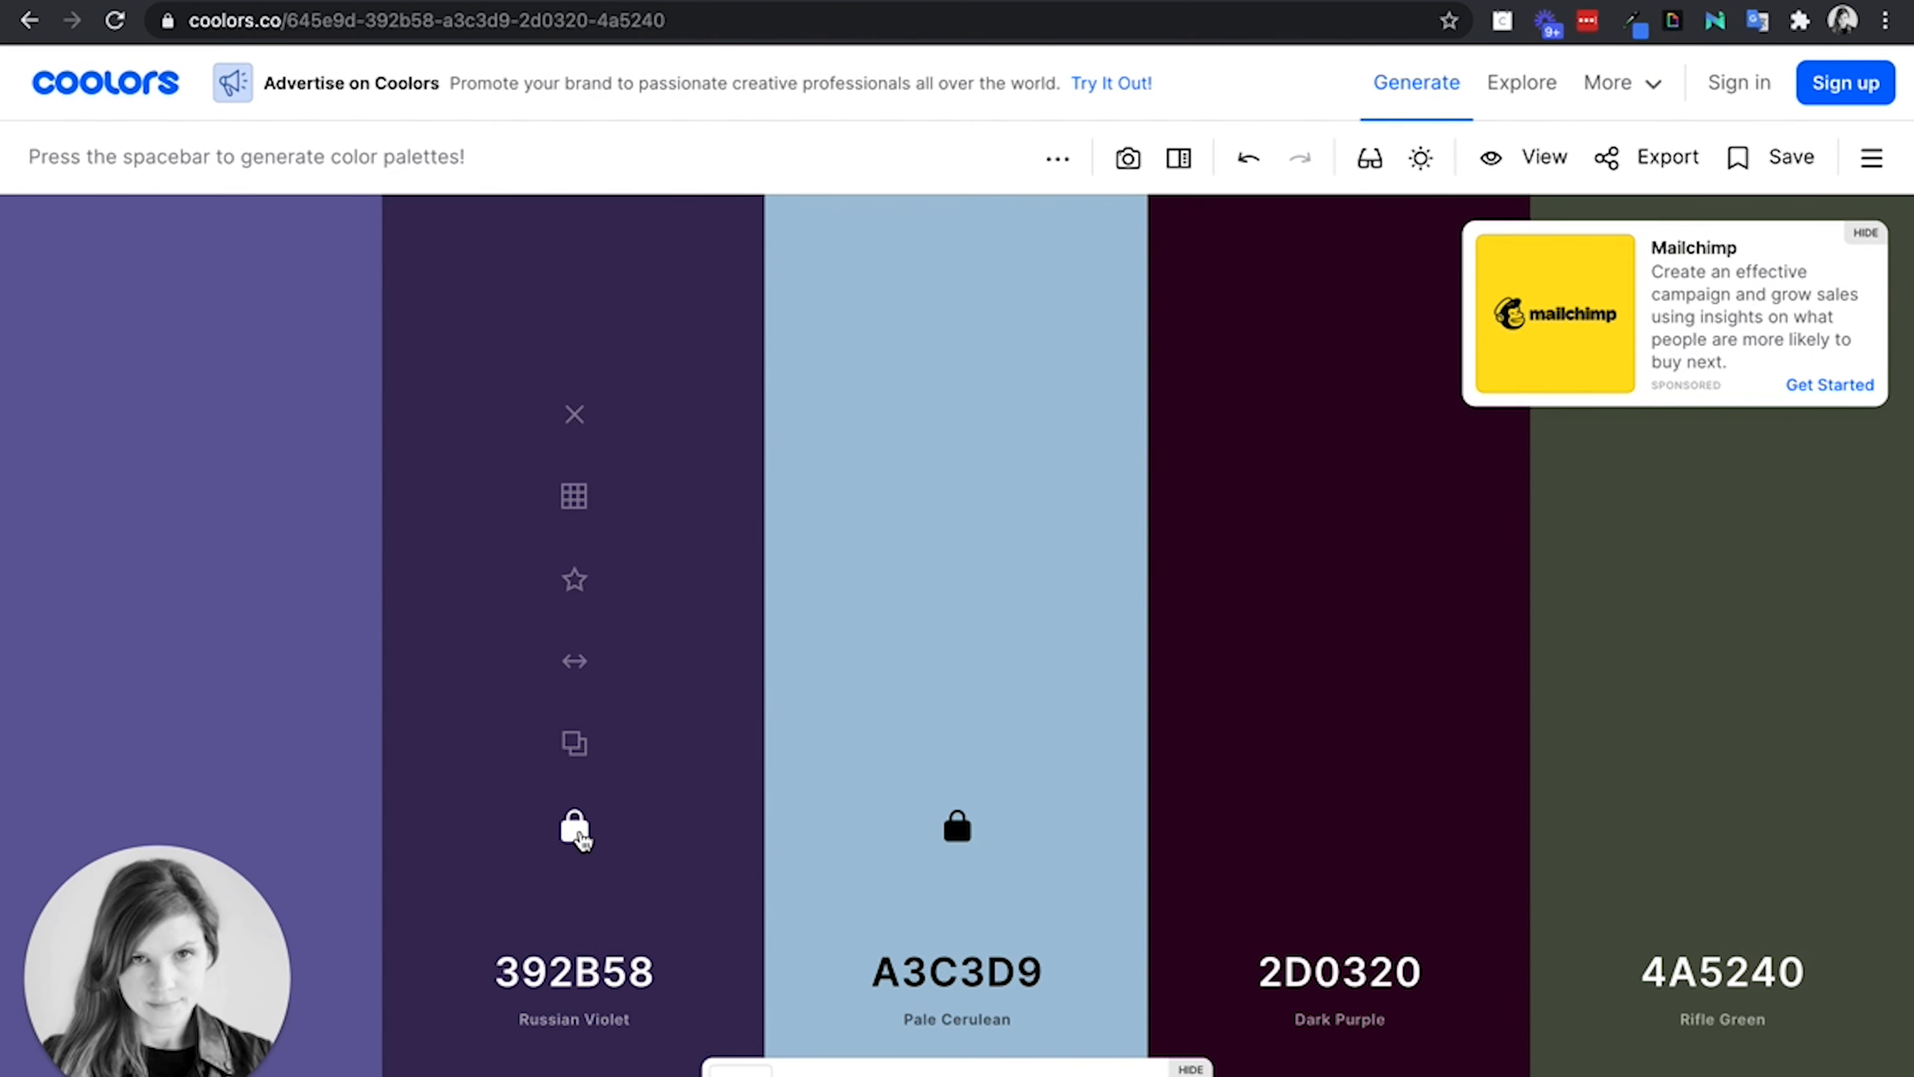
pyautogui.press('space')
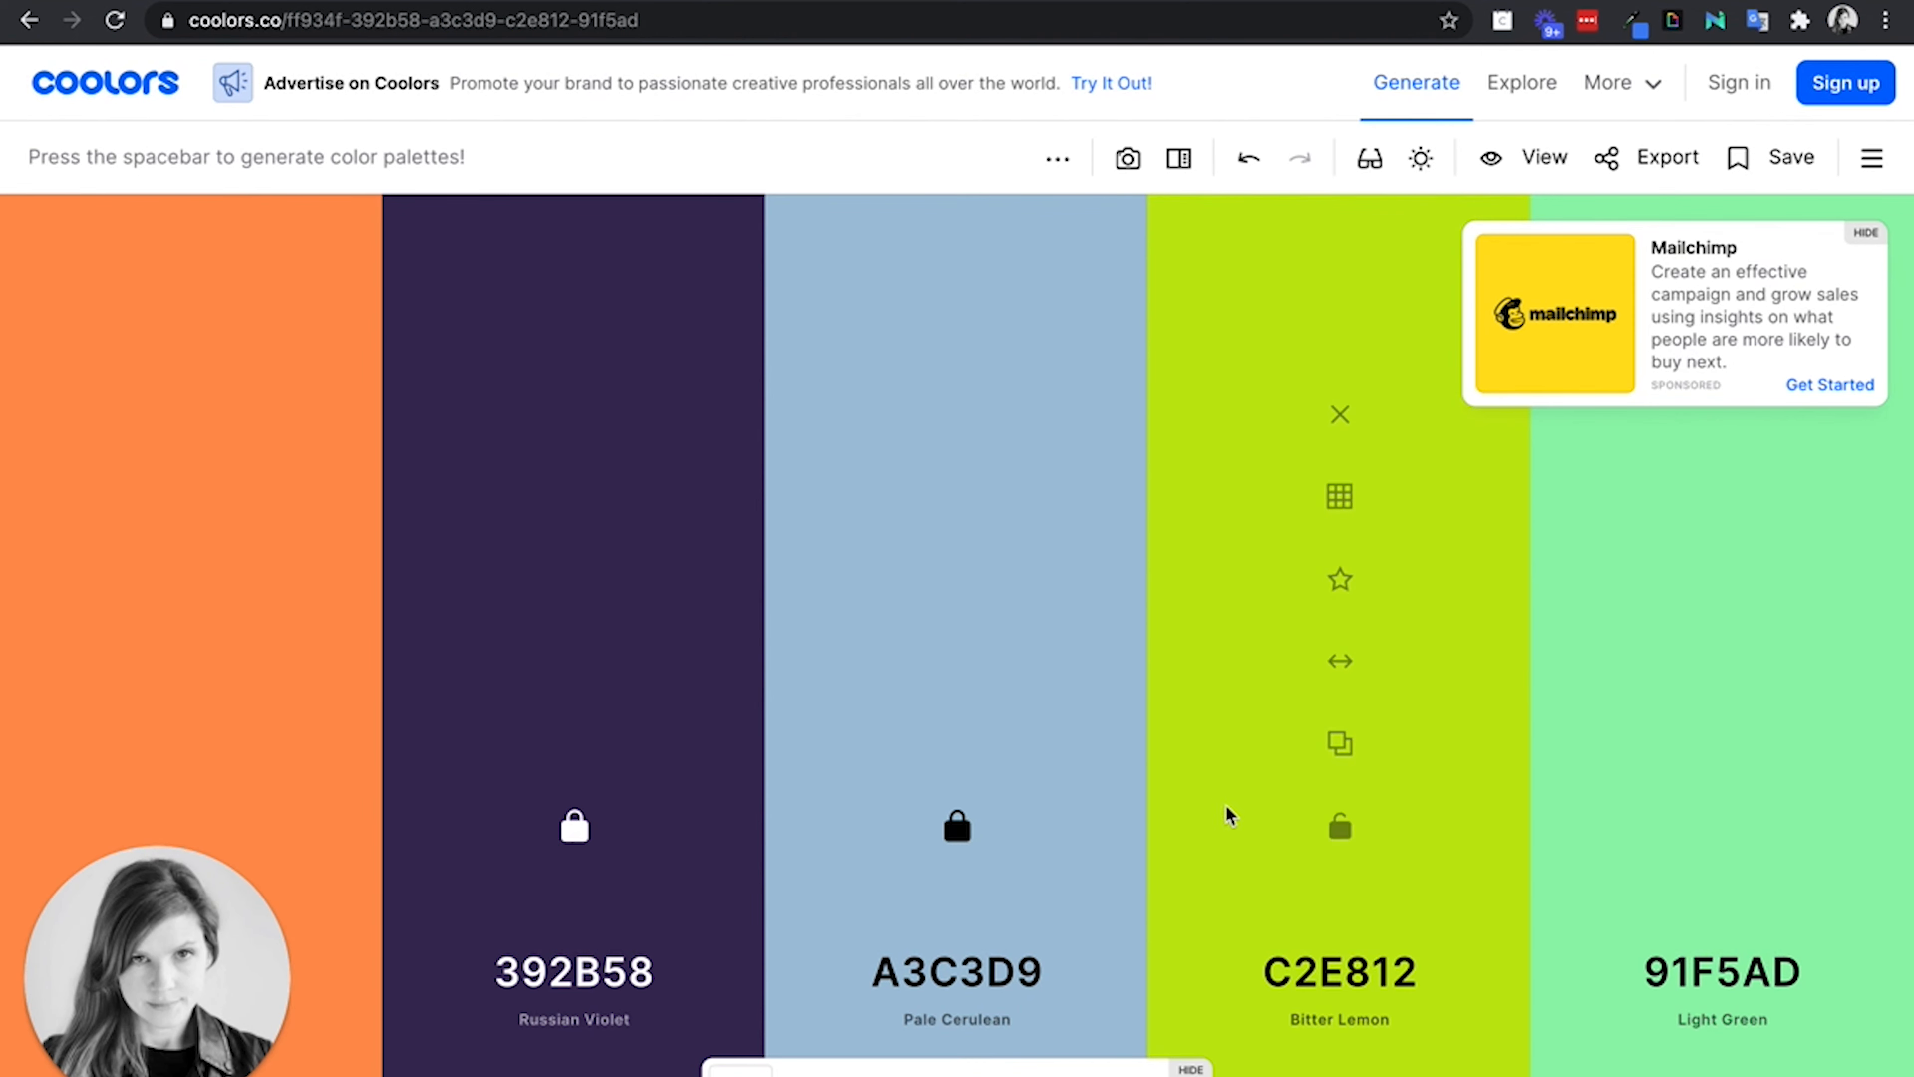
pyautogui.moveTo(1339, 827)
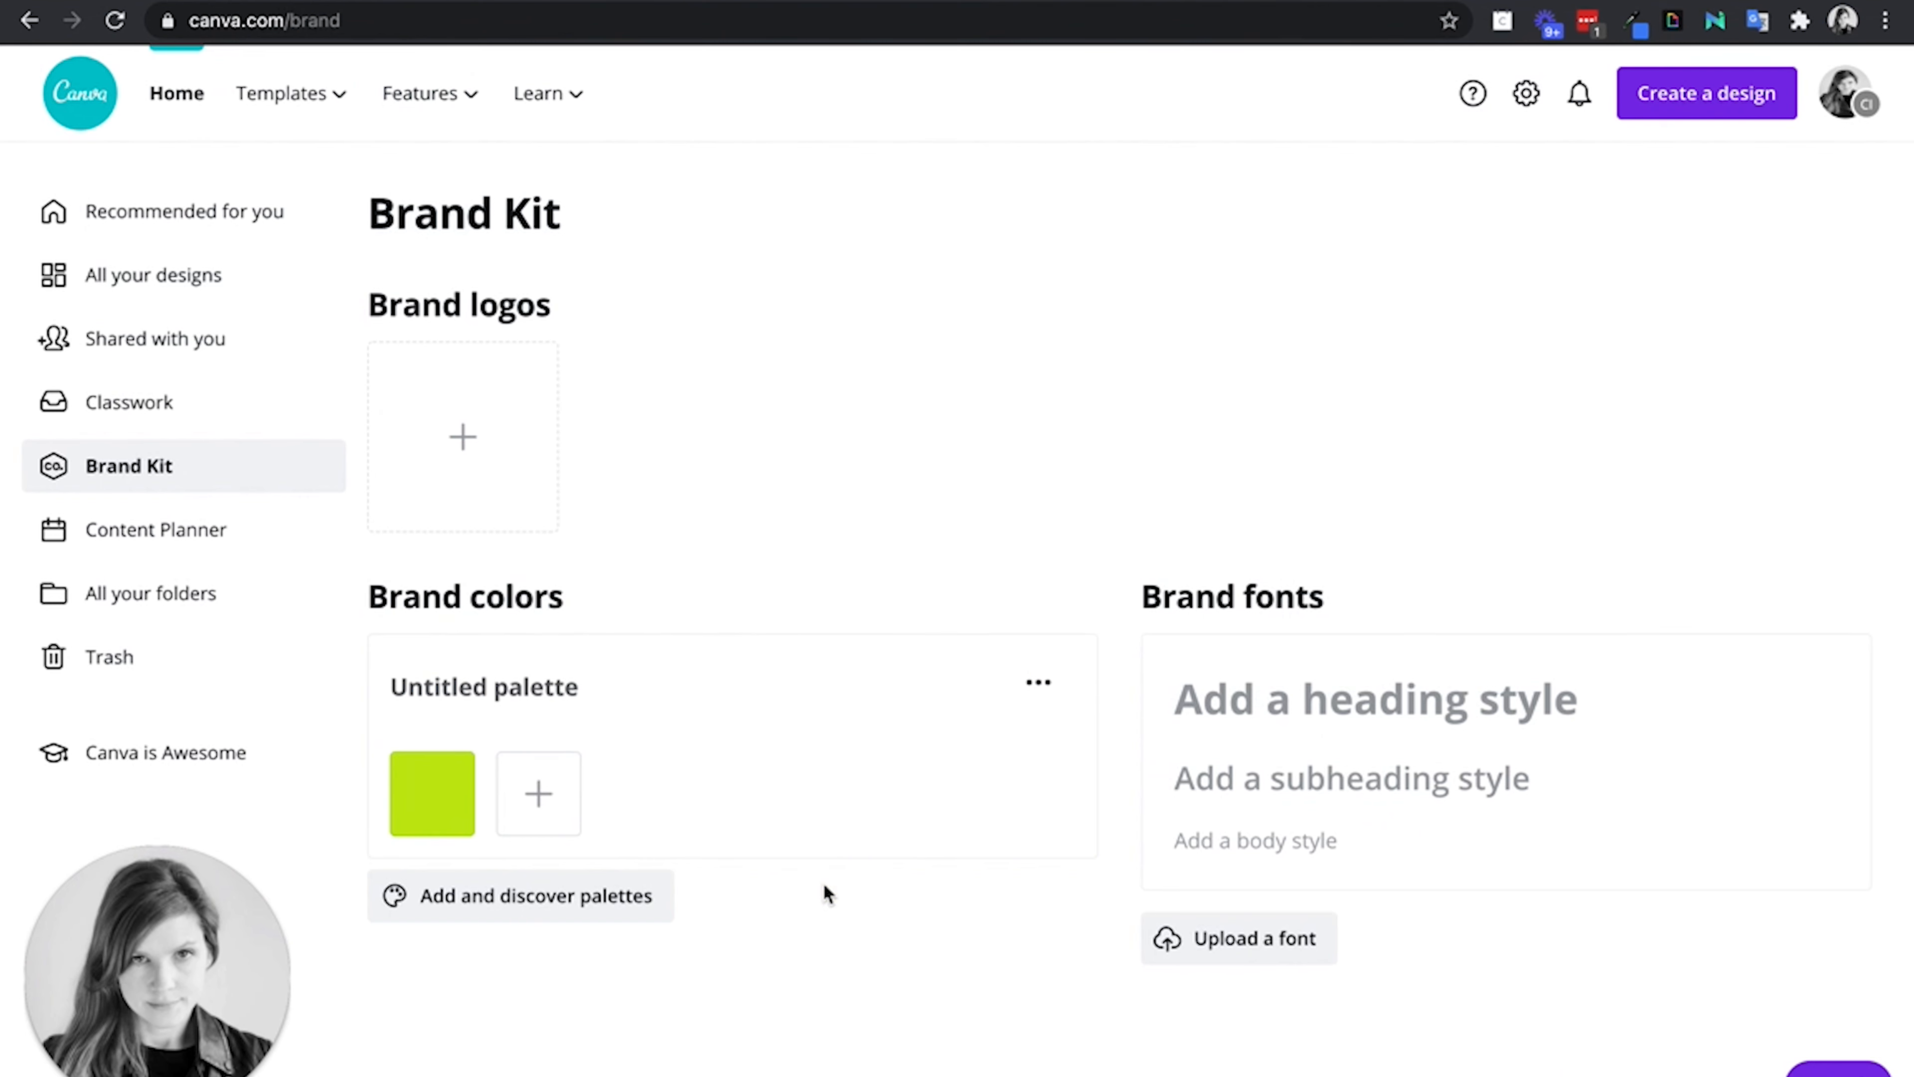
pyautogui.moveTo(633, 431)
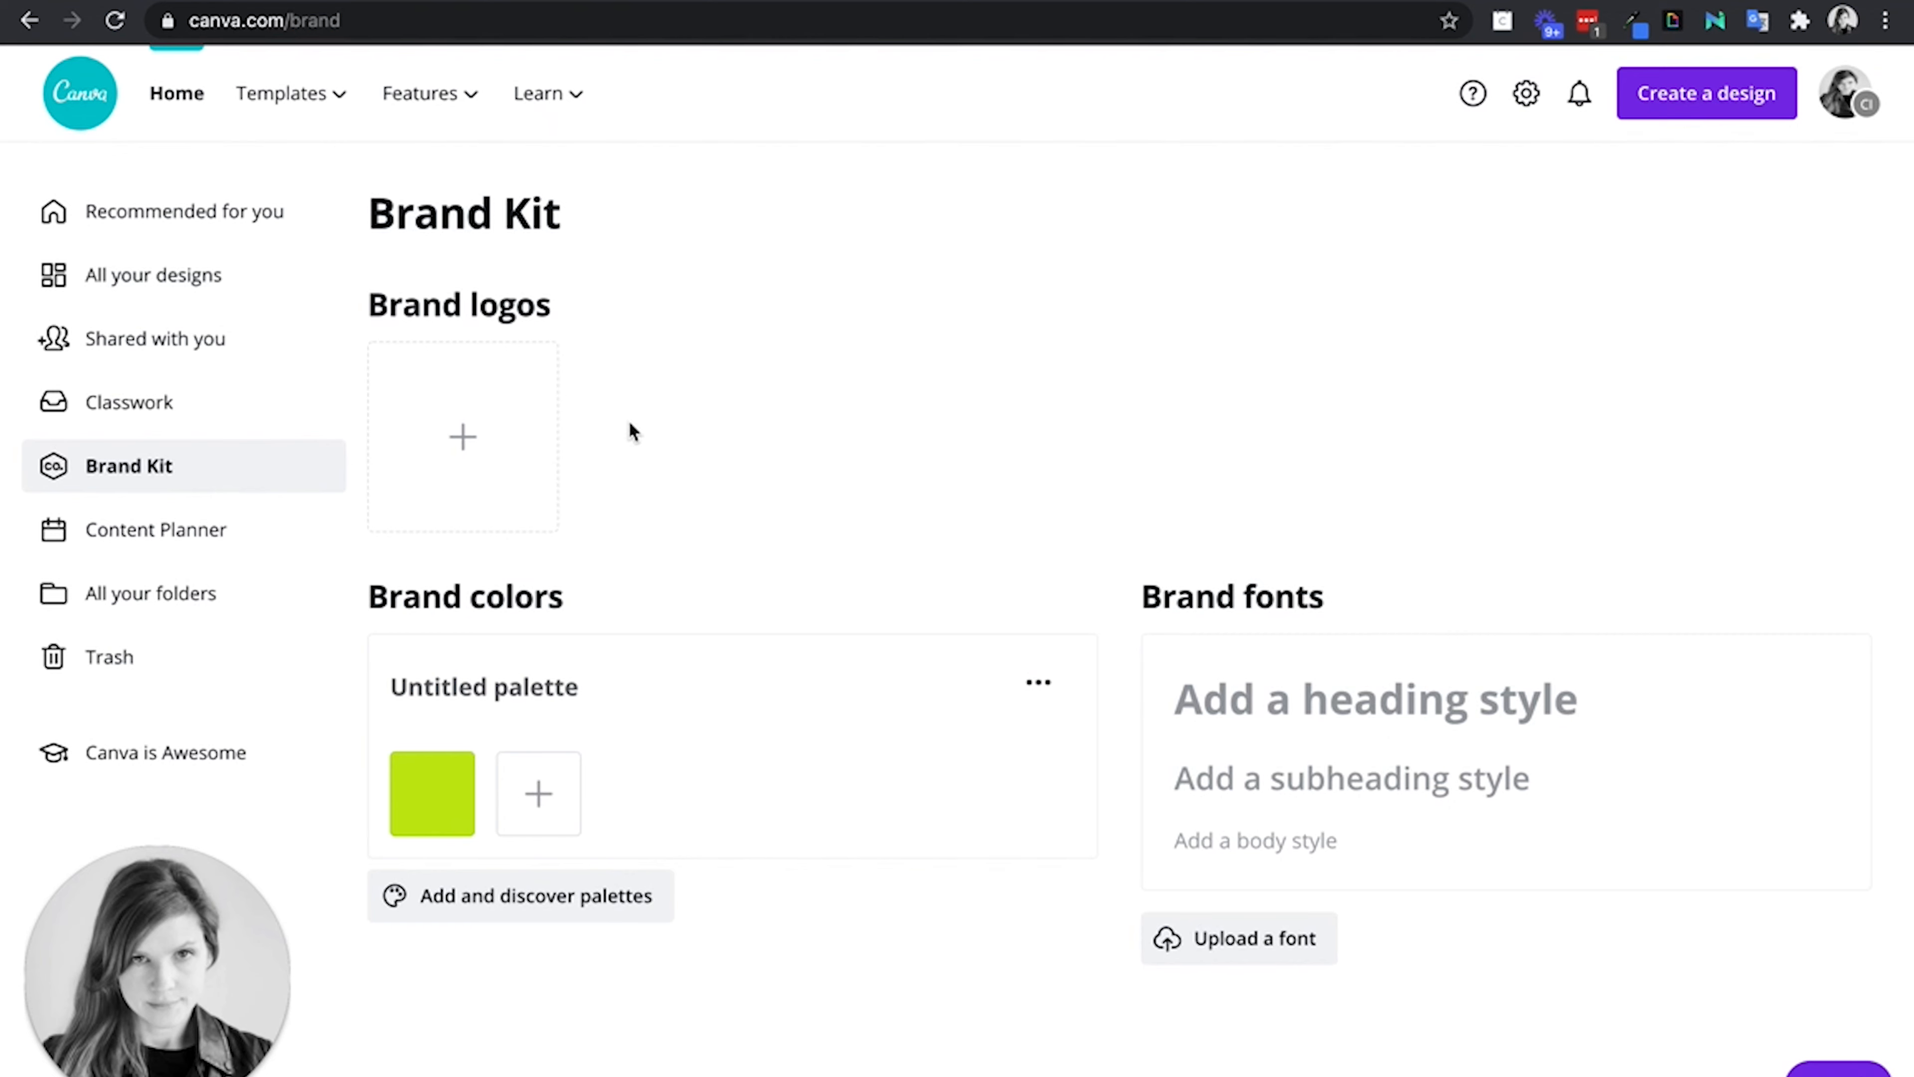
pyautogui.moveTo(511, 423)
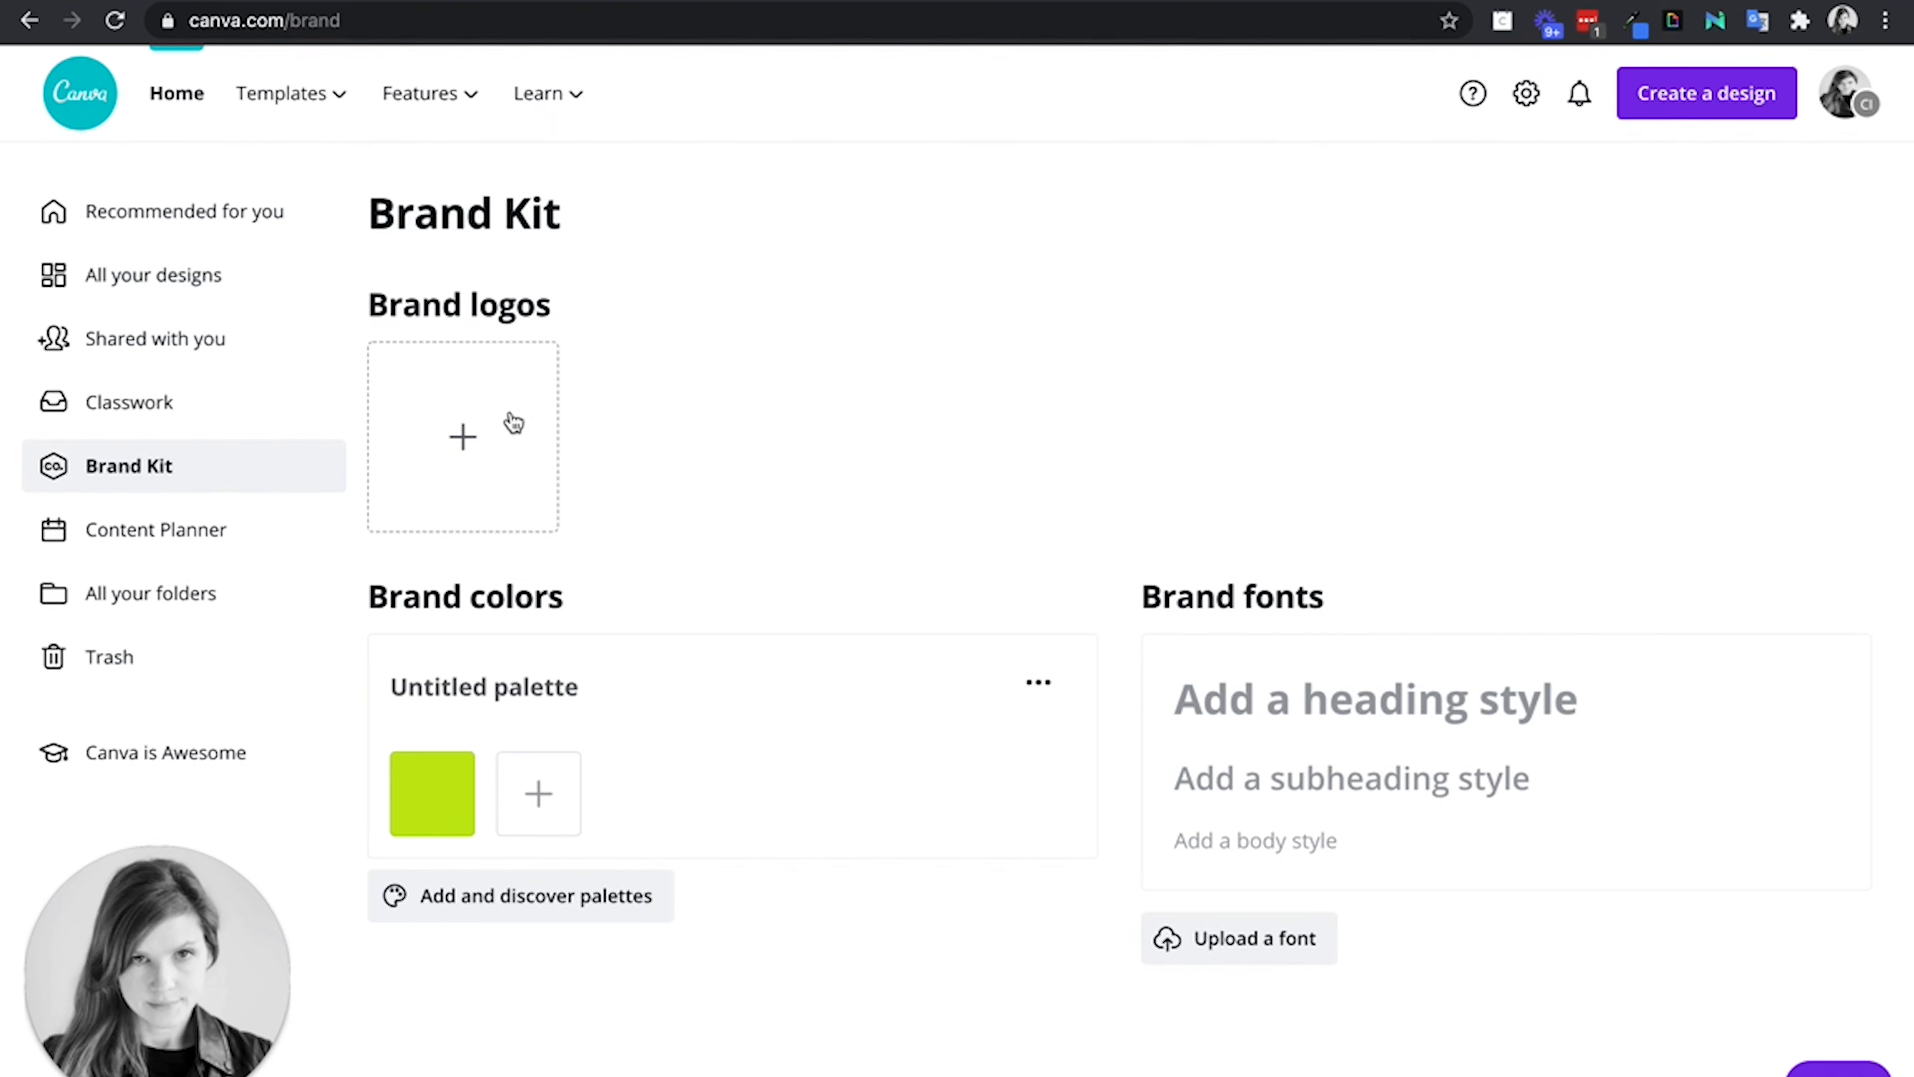
# Step: Start a brand logo upload and cancel the file picker without choosing a file
pyautogui.click(463, 437)
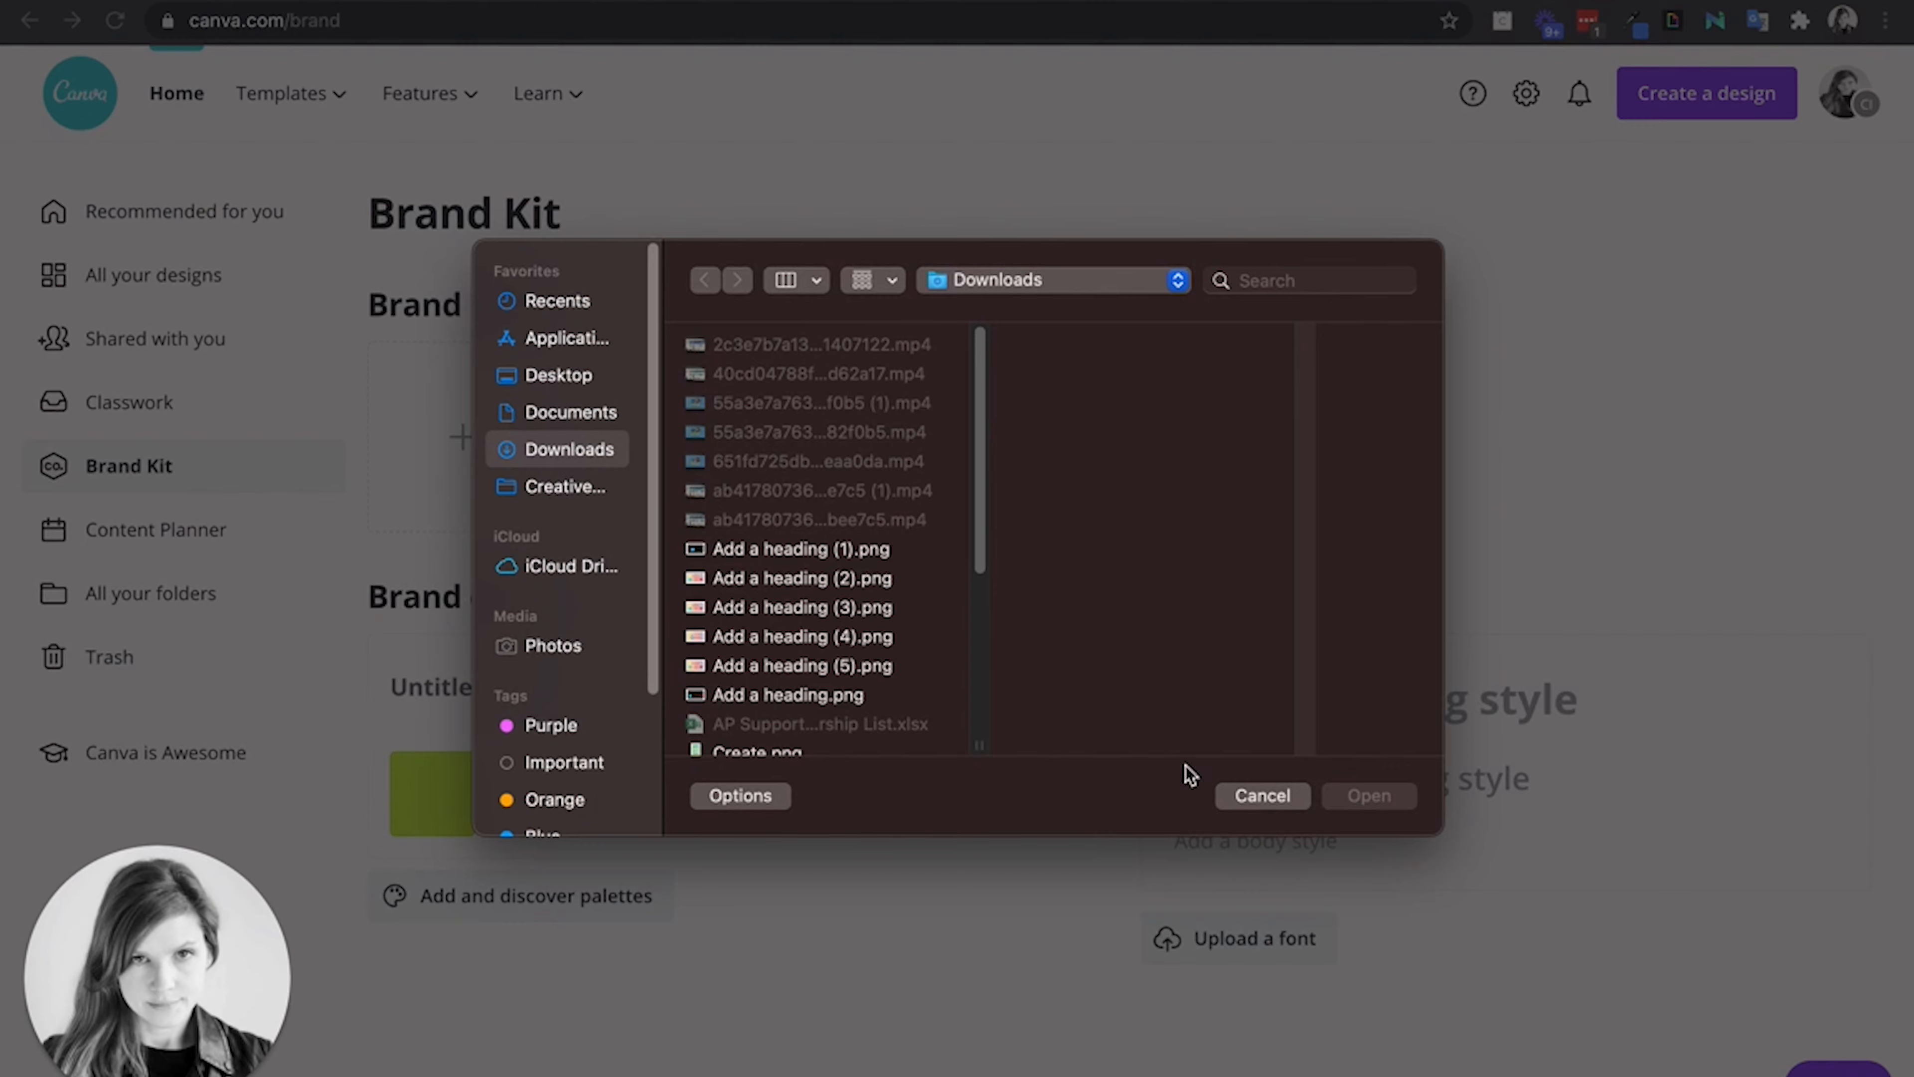
pyautogui.click(1262, 795)
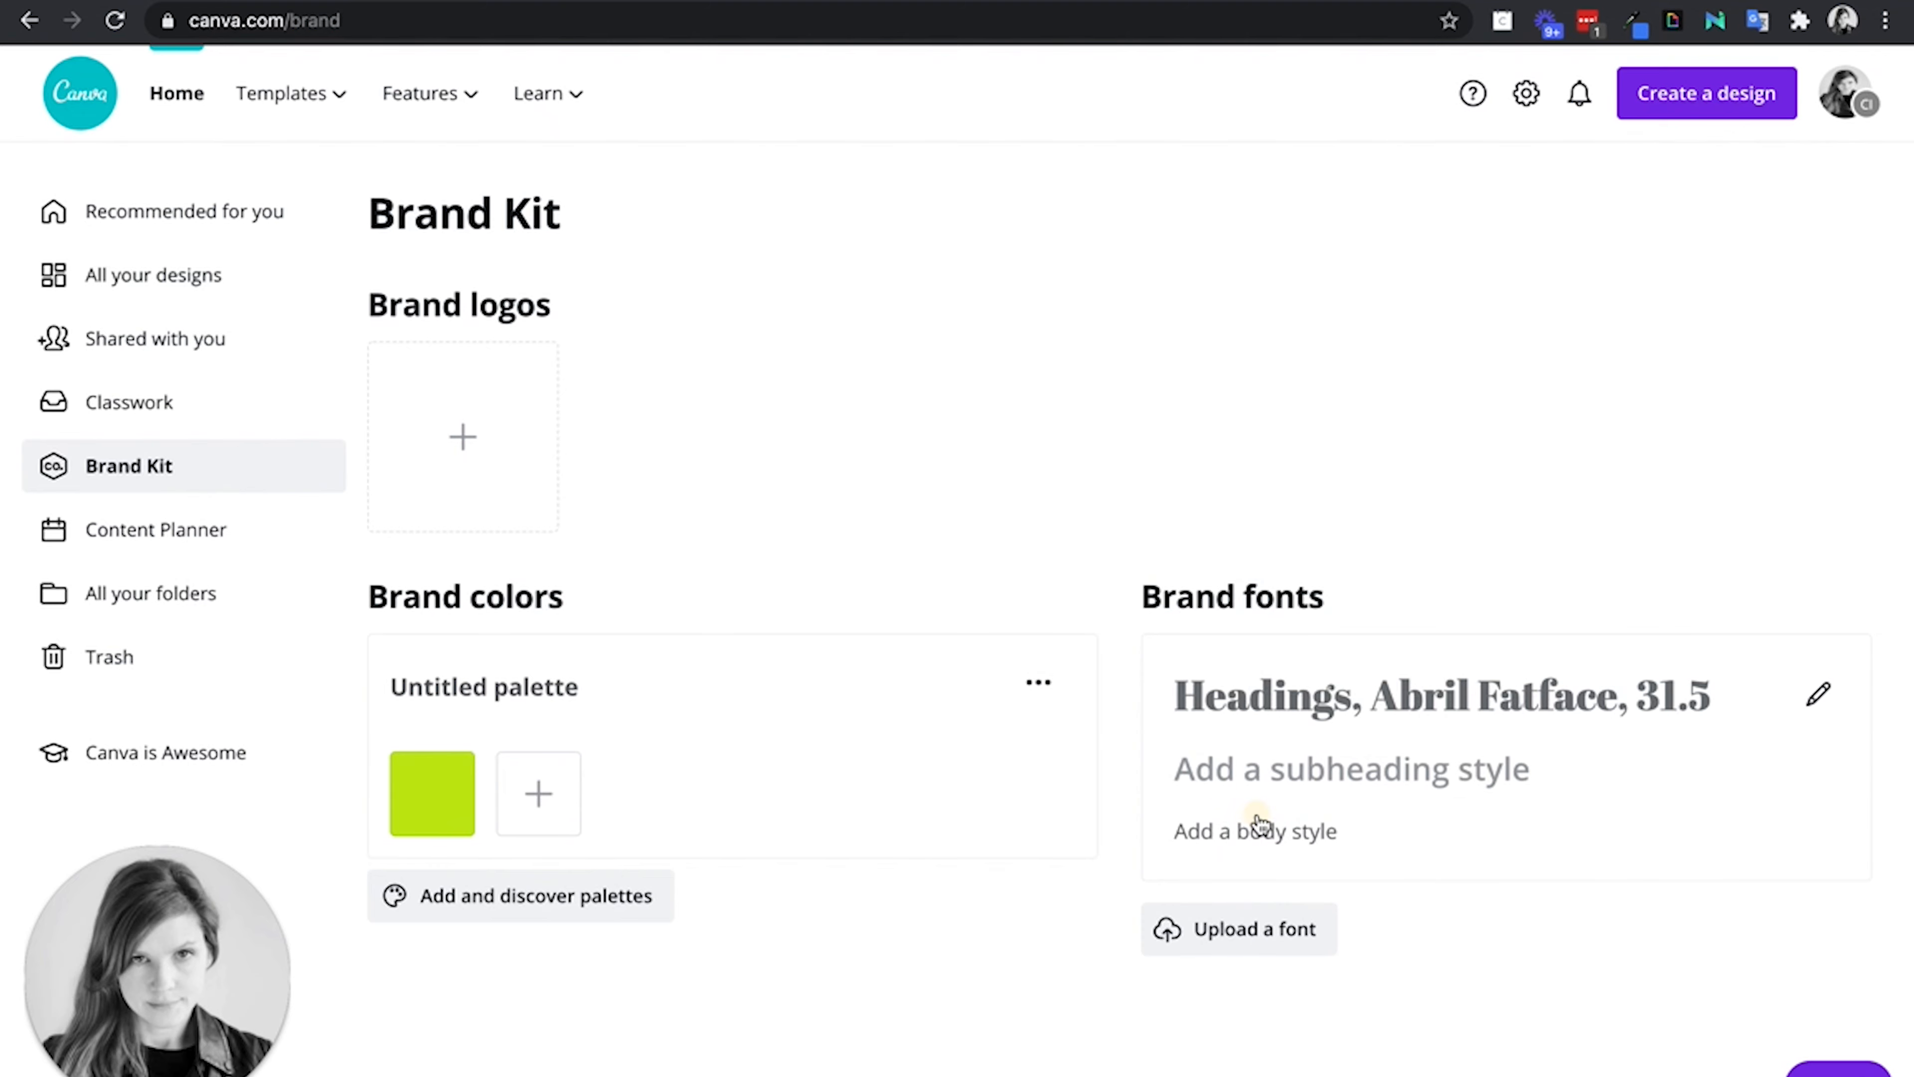
pyautogui.moveTo(871, 409)
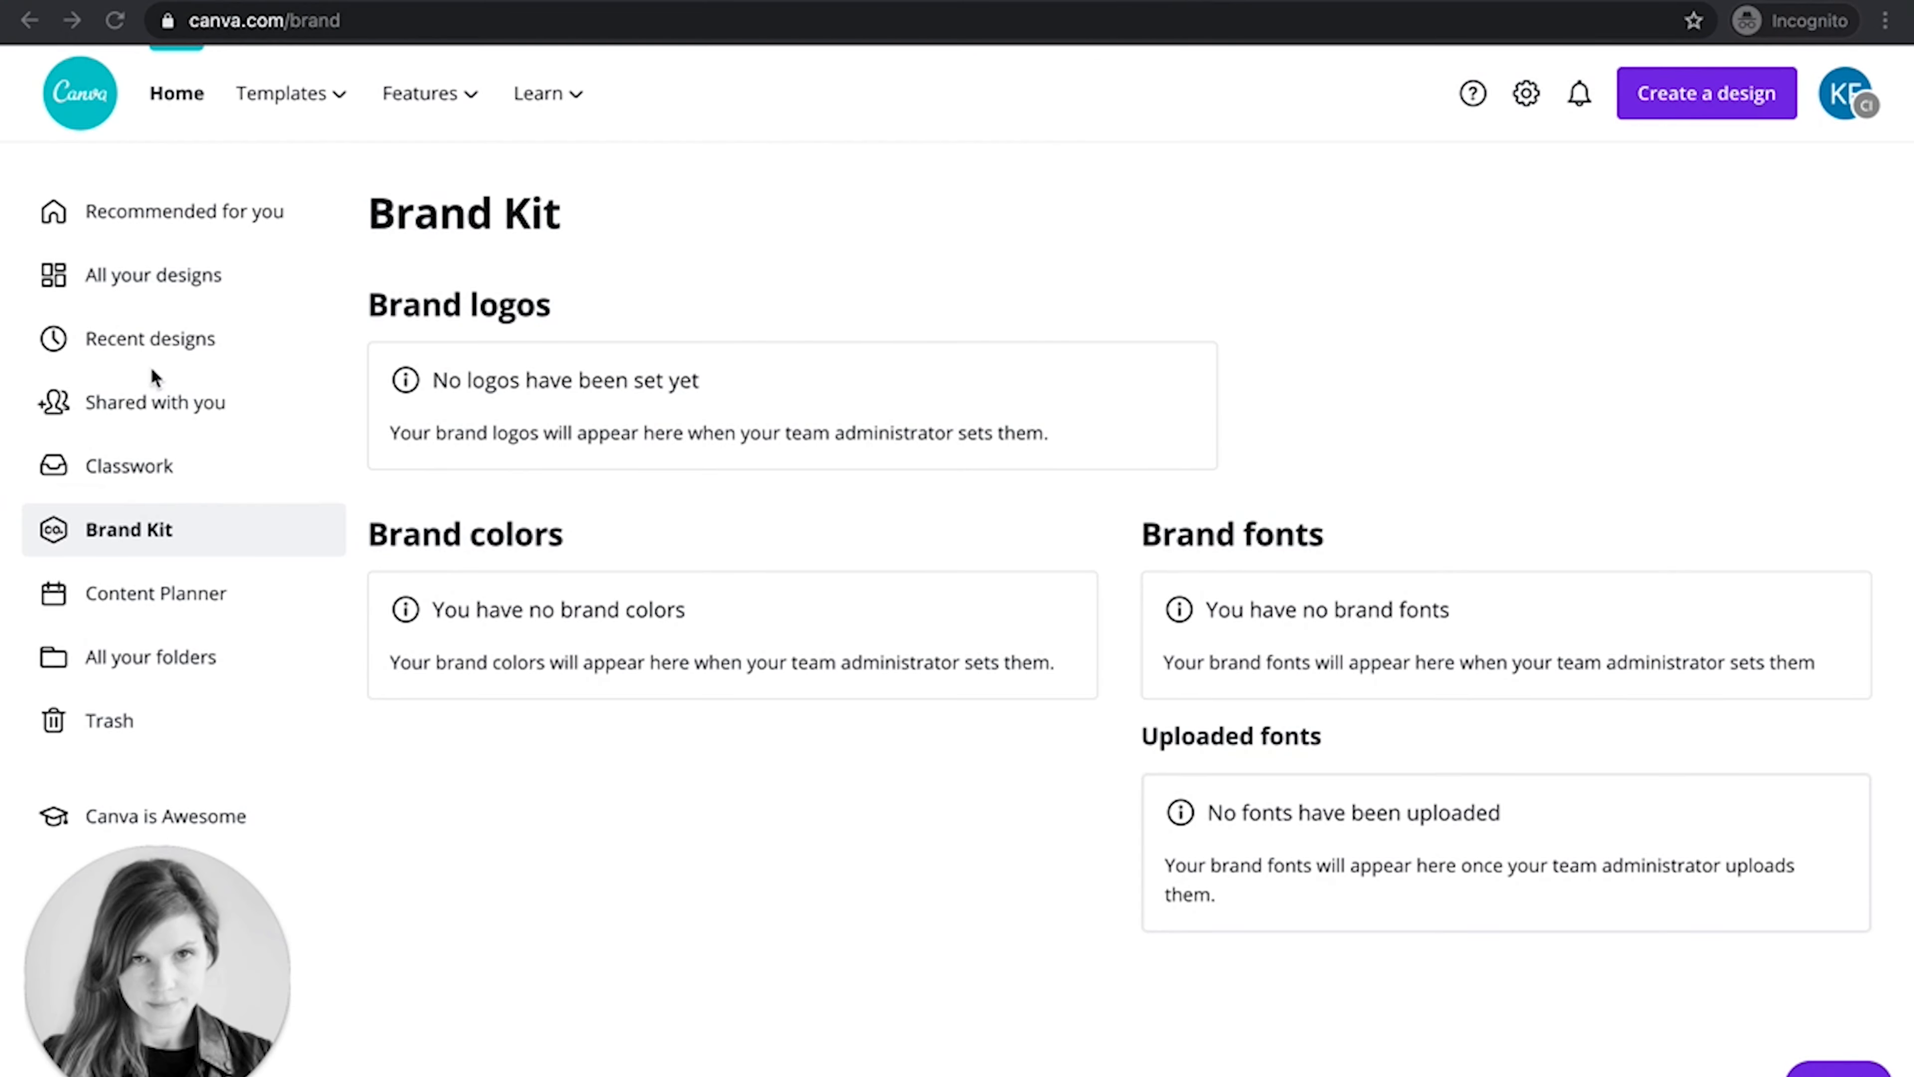
# Step: Reload the student's Brand Kit to see the shared lime swatch and heading, then start a new Presentation design from Home
pyautogui.click(115, 21)
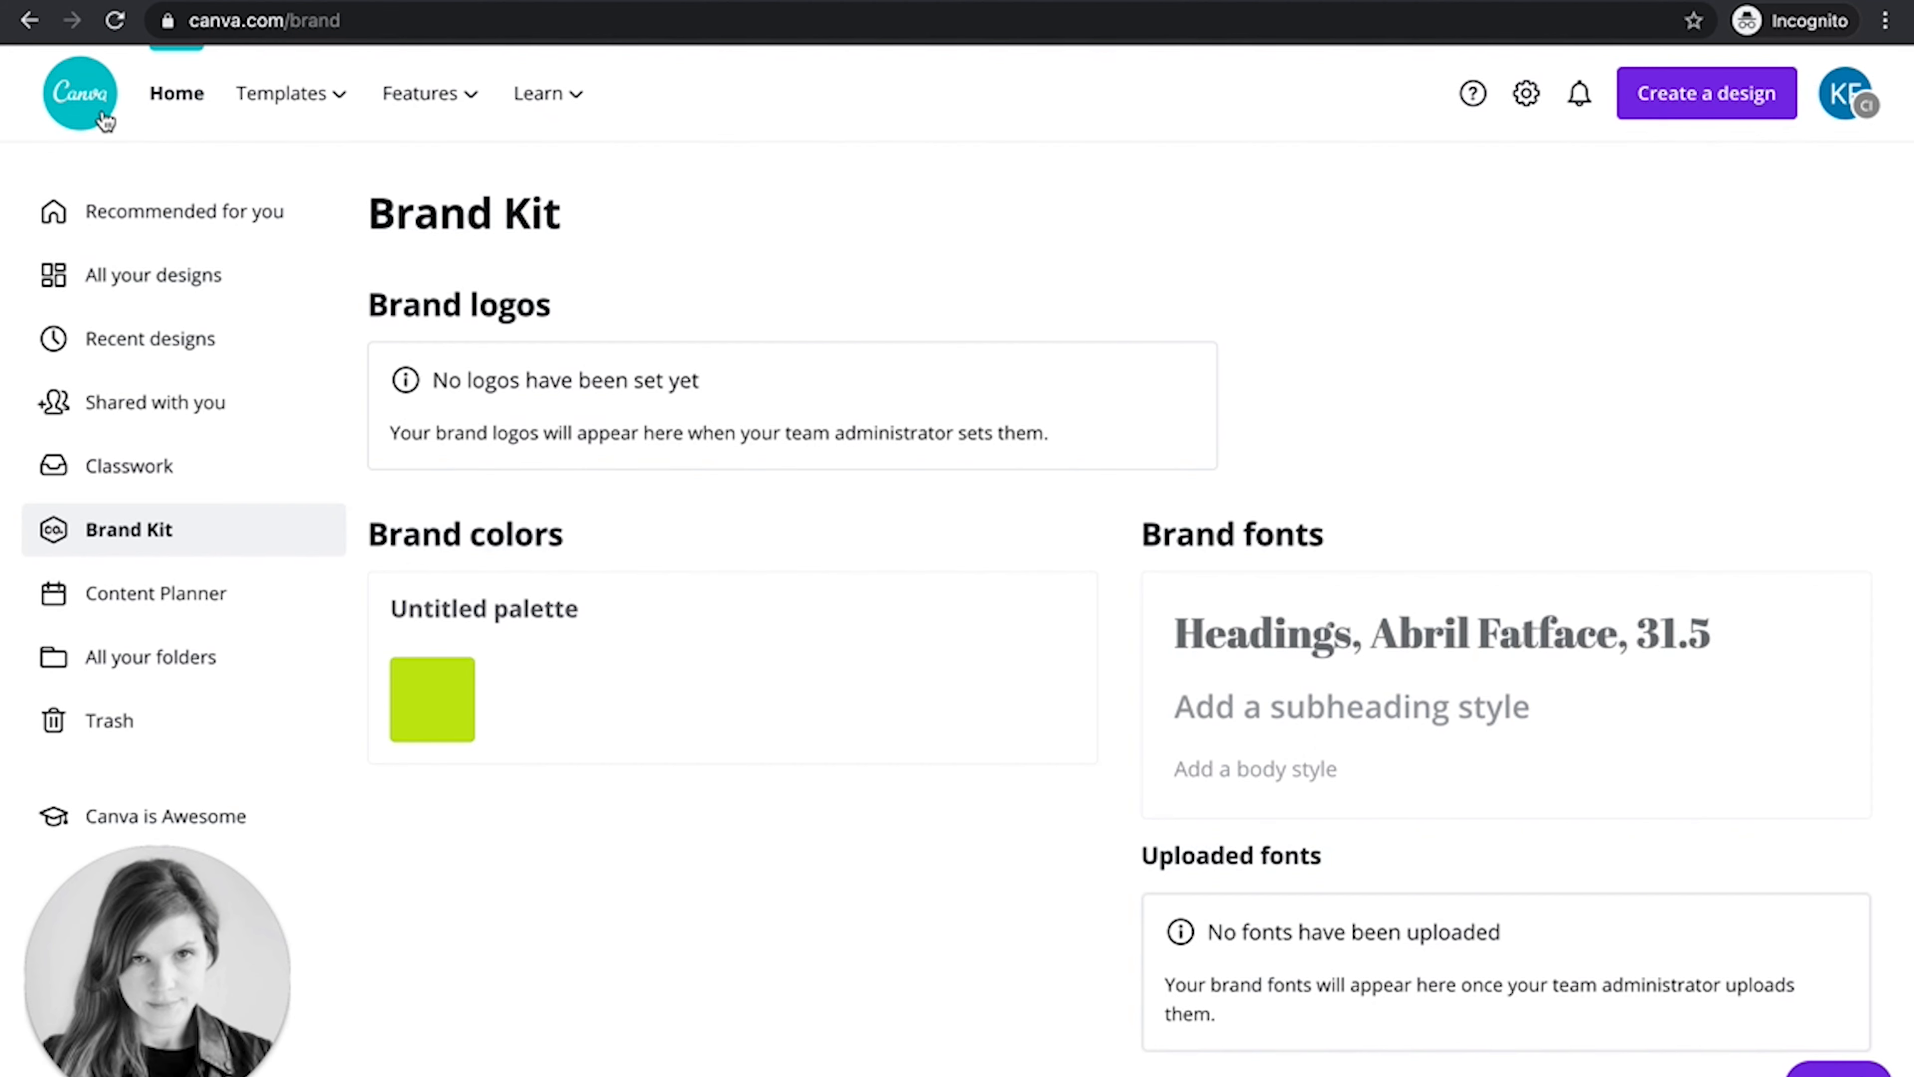
pyautogui.click(175, 92)
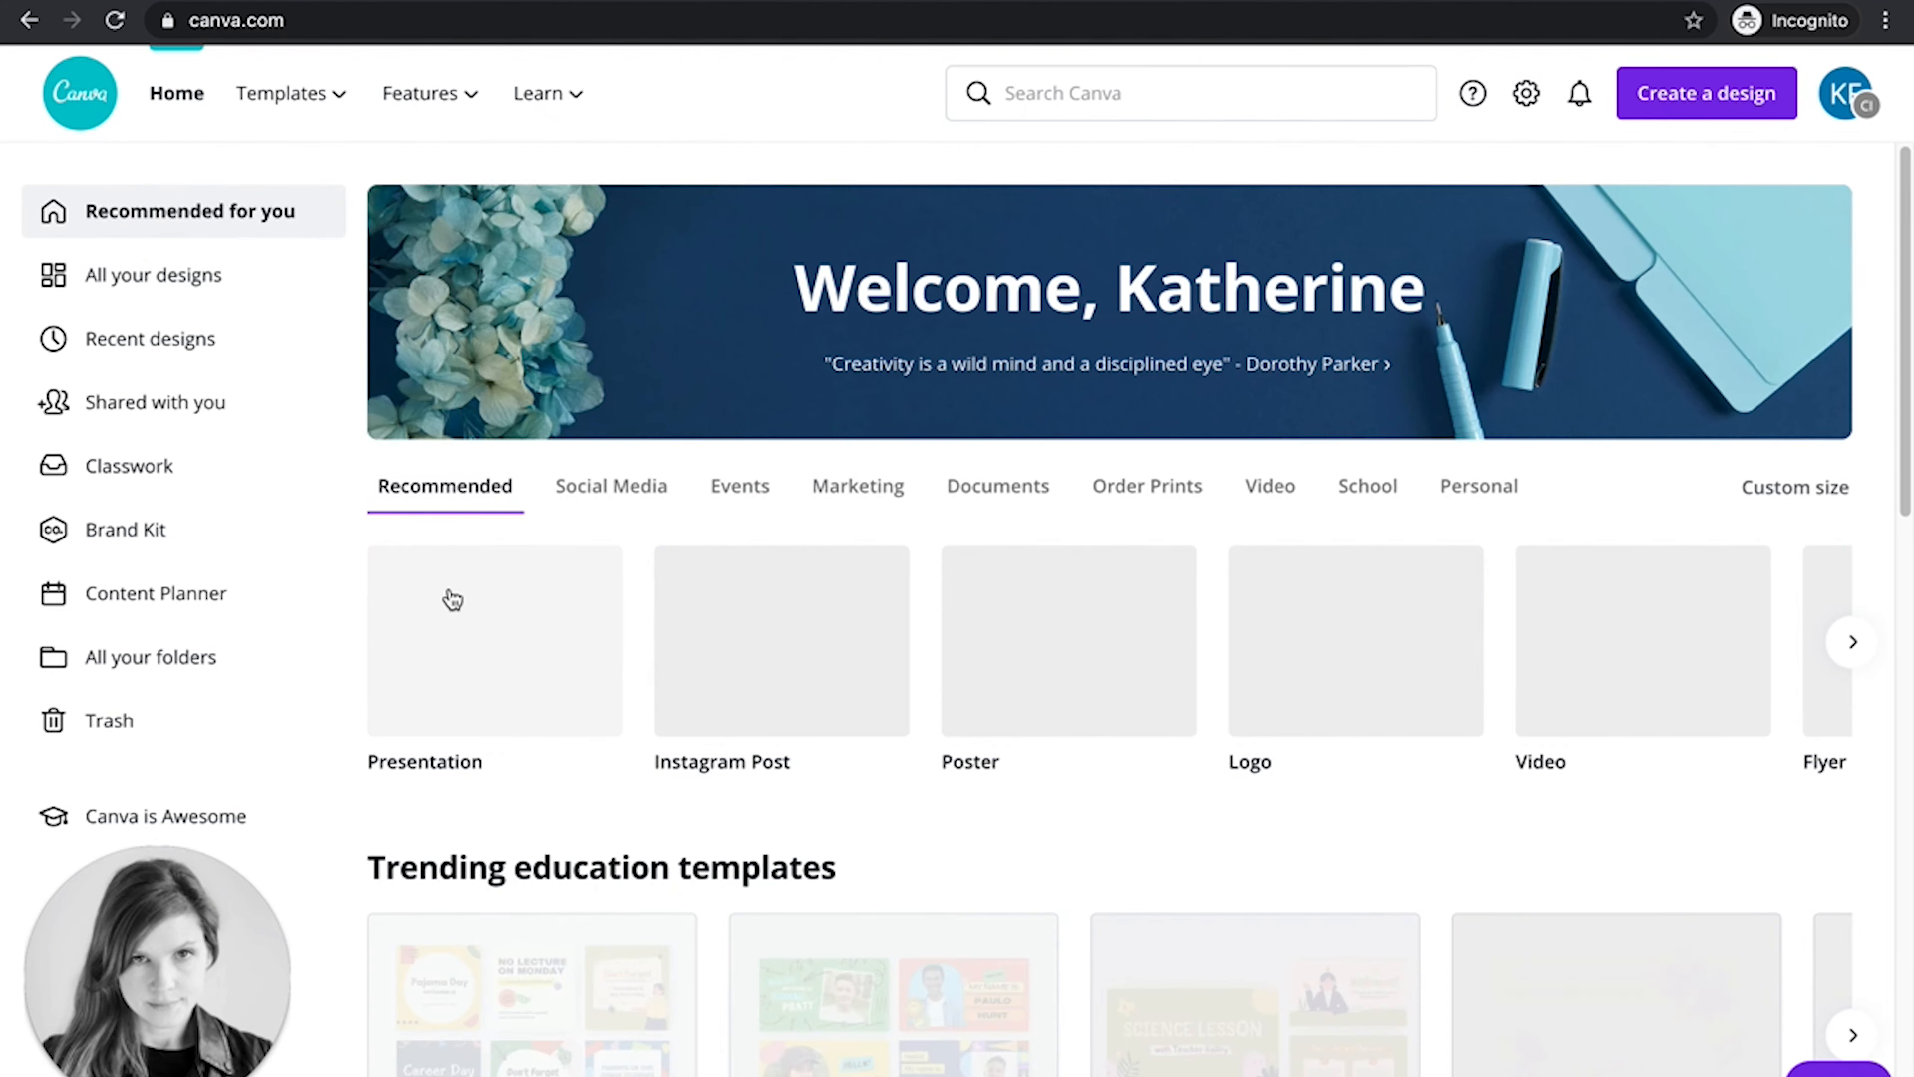
pyautogui.click(493, 640)
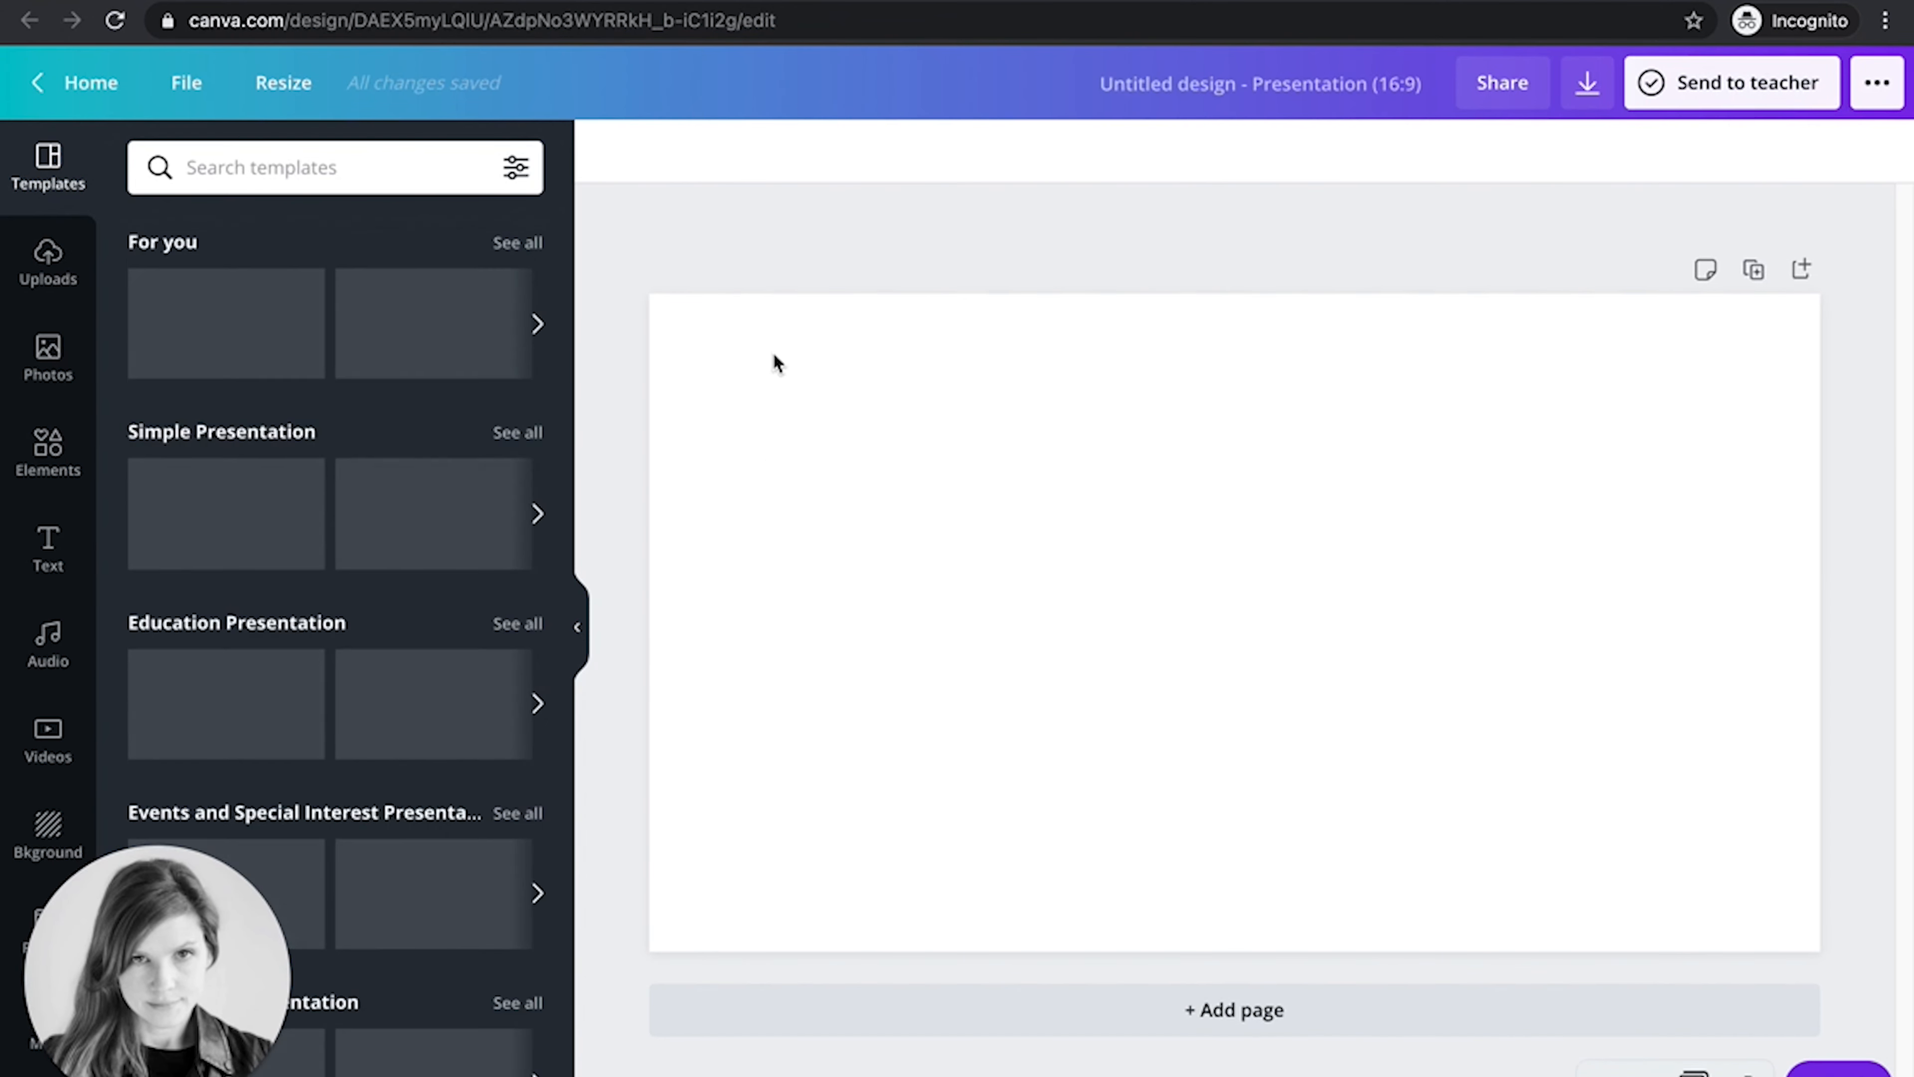